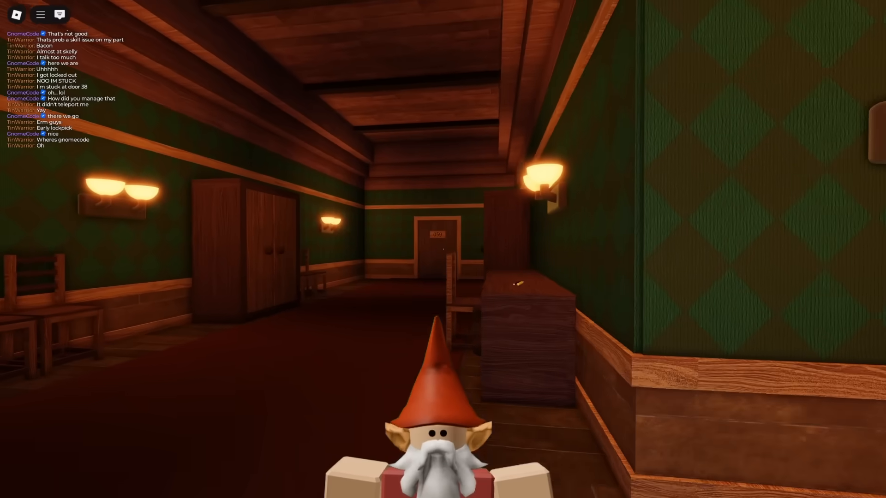
Send the chat message 'here', pull the basement lever, and face the double doors.
text(here)
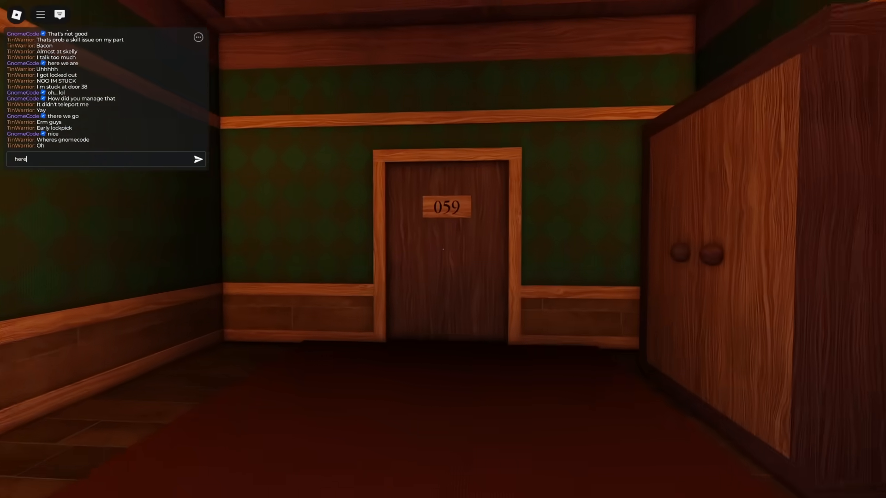
key(Return)
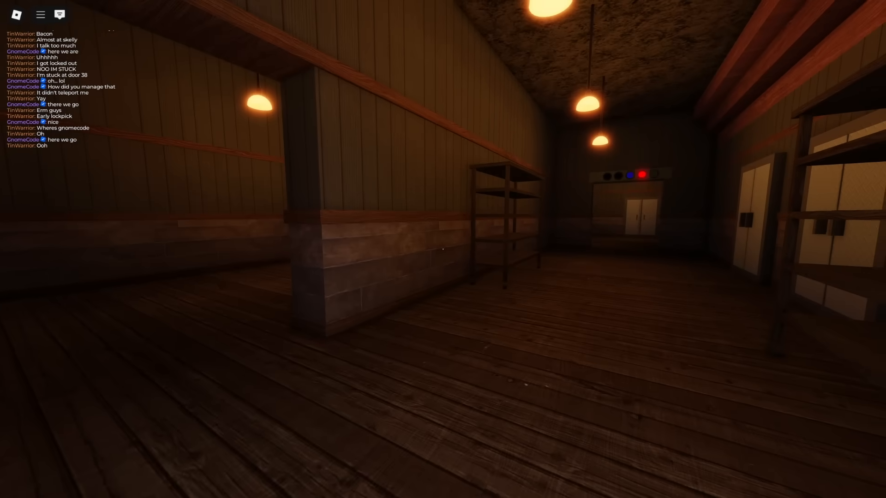
mouse_move(443, 249)
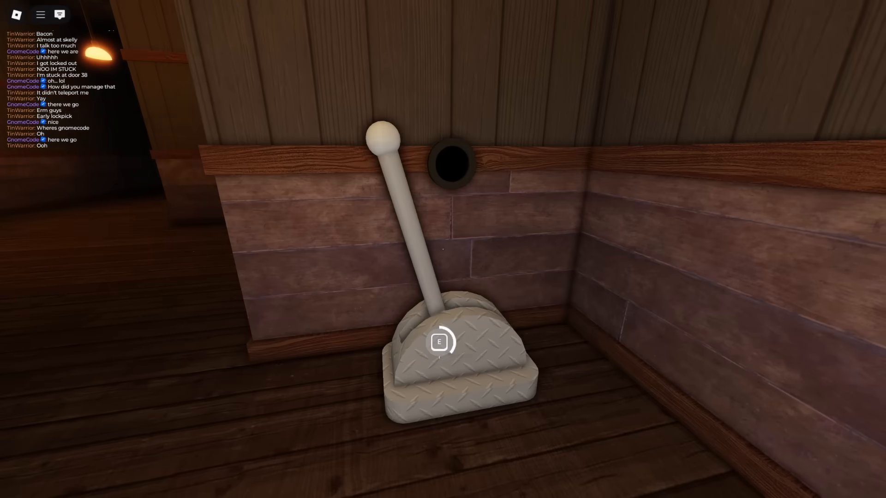
key(e)
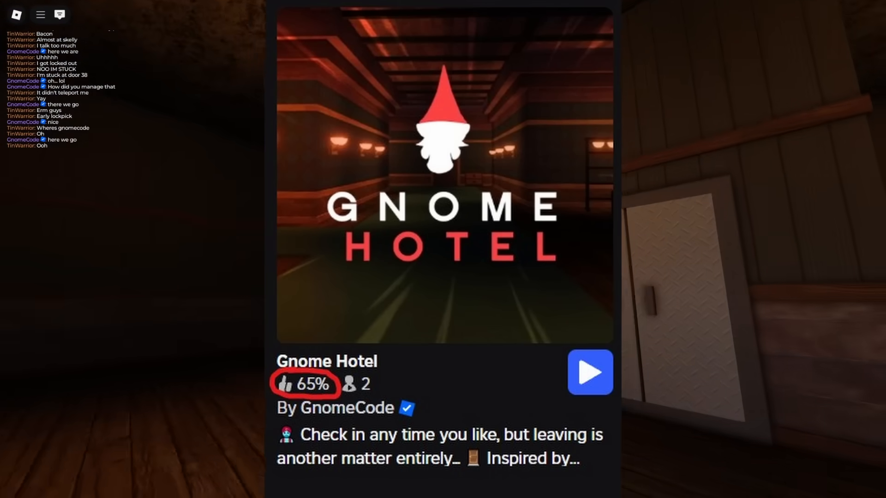
click(590, 373)
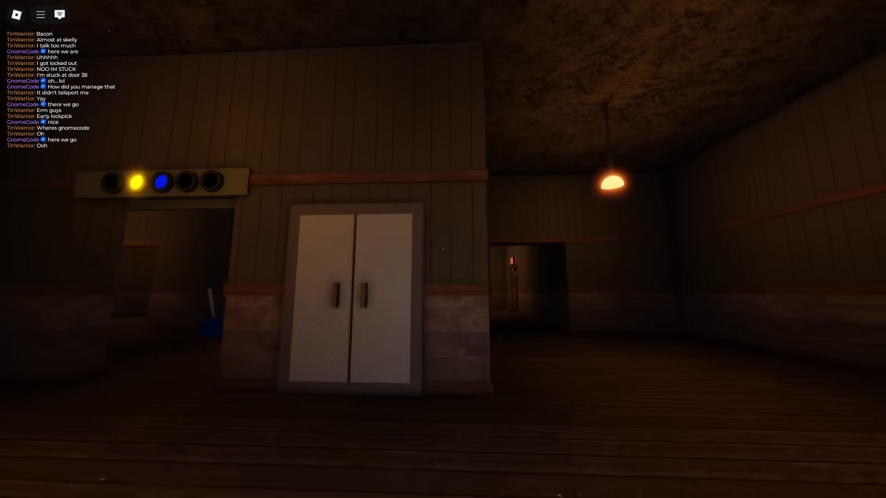
mouse_move(444, 250)
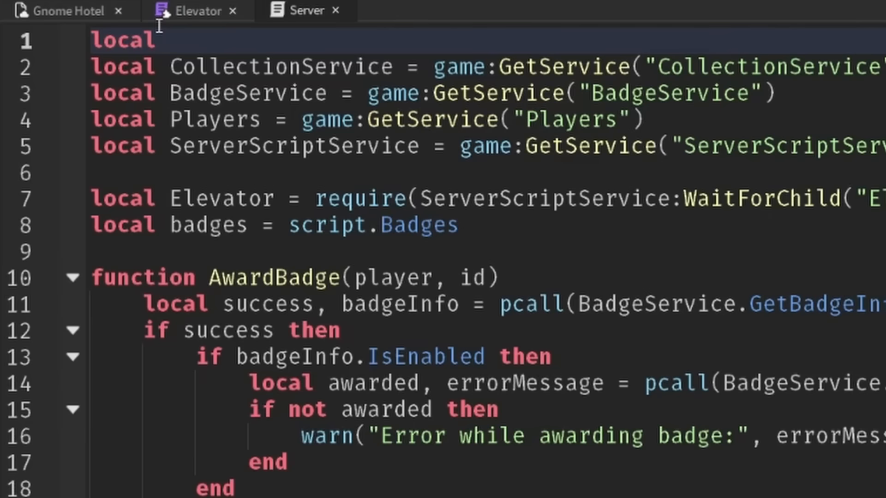
Declare AnalyticsService and add a blank line inside the PlayerAdded handler.
text(AnalyticsService = game:GetService("AnalyticsService)
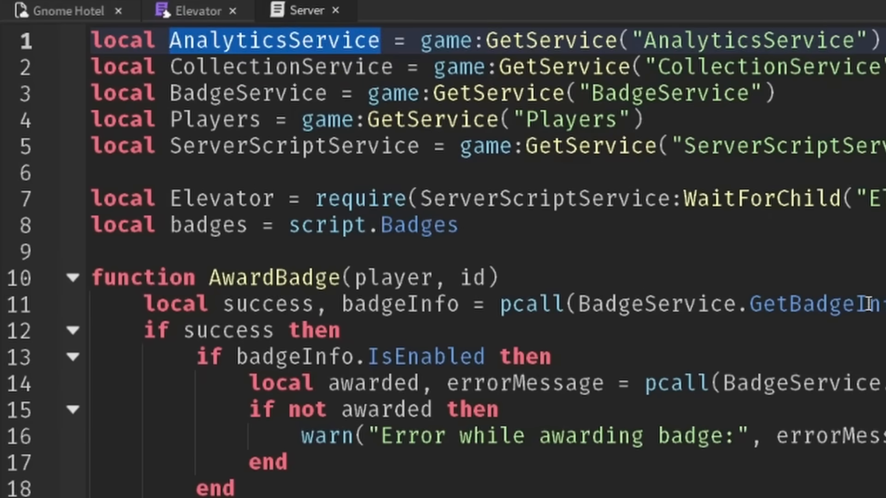
scroll(down, 3)
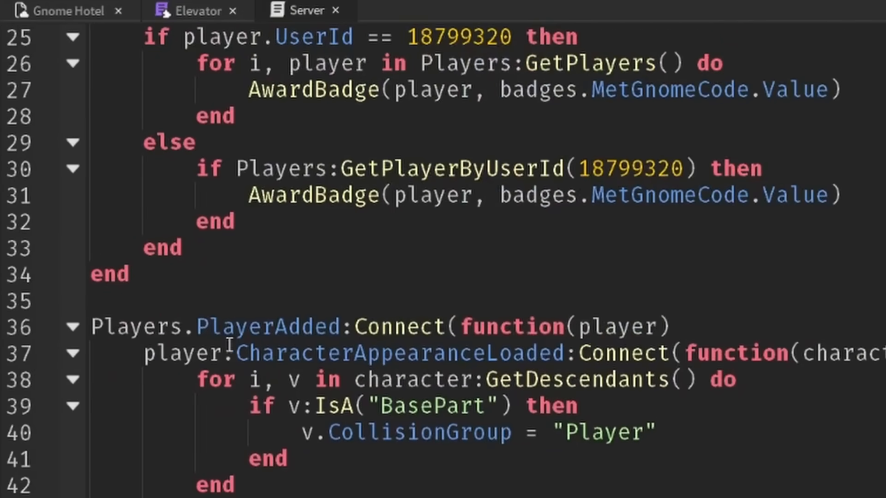
key(Enter)
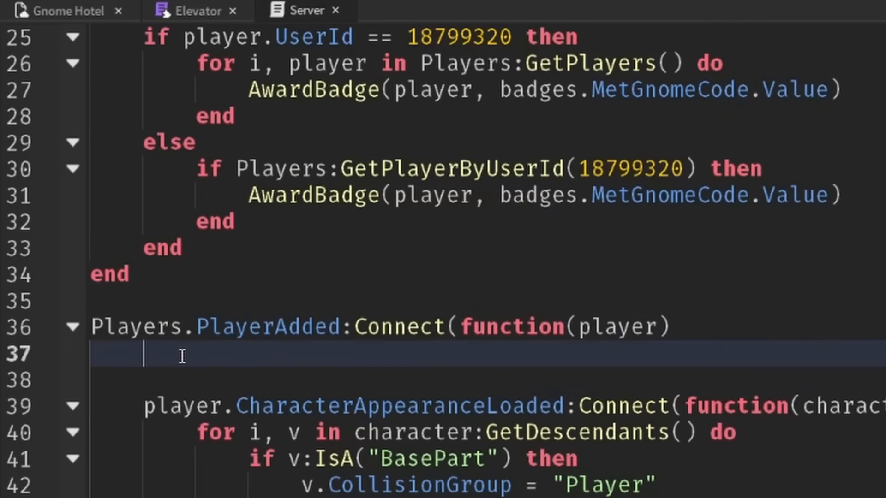
Call AnalyticsService:LogOnboardingFunnelStepEvent(player, 1, "Joined game") for each joining player.
text(AnalyticsService:)
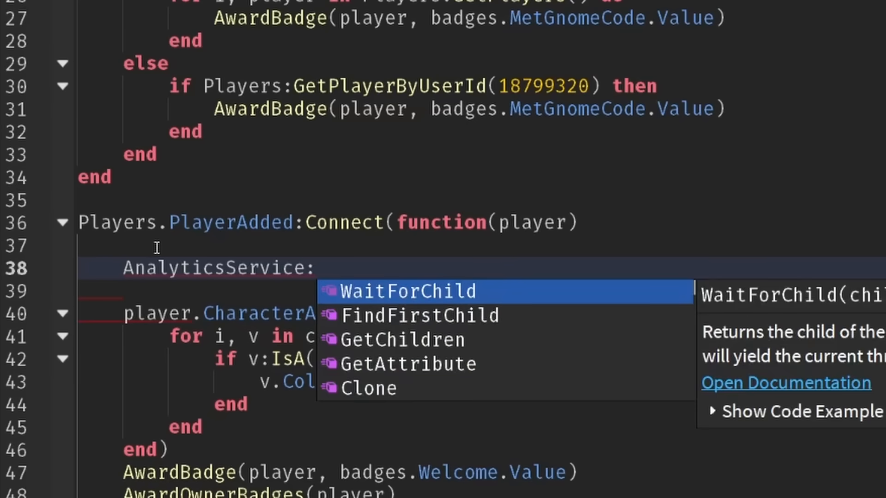
text(Log)
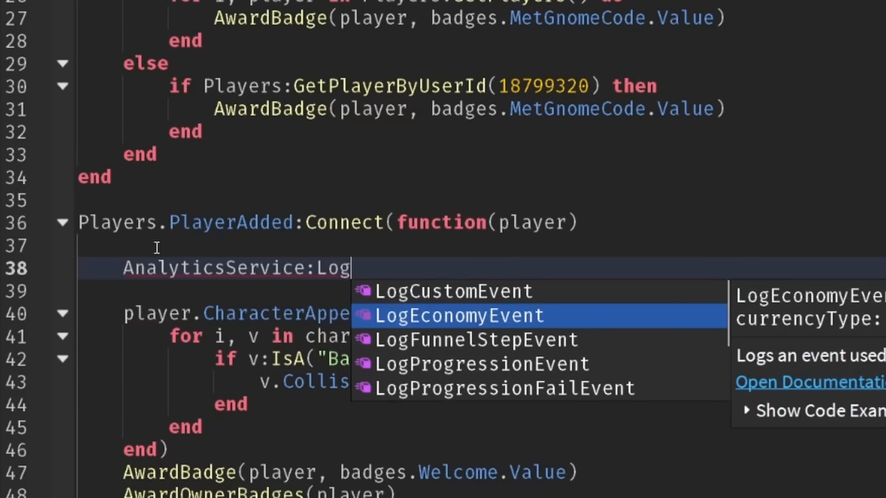
scroll(down, 3)
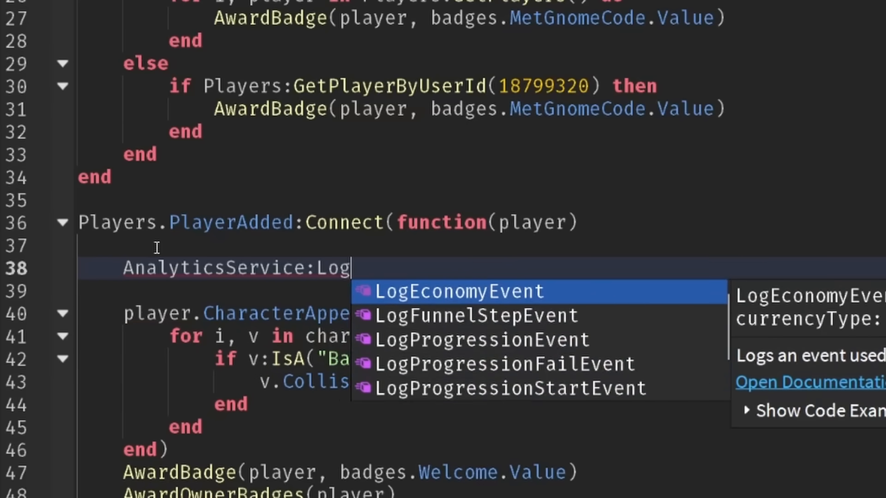
text(OnboardingFunnelStepEvent()
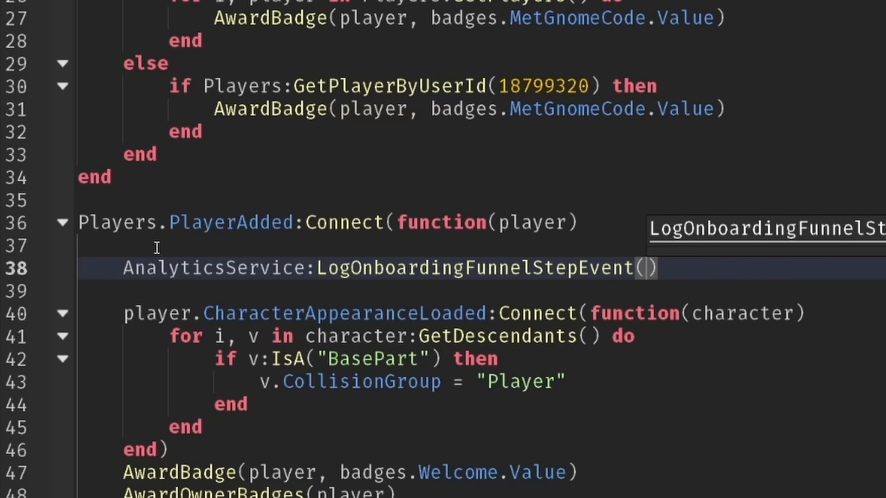
text(player,)
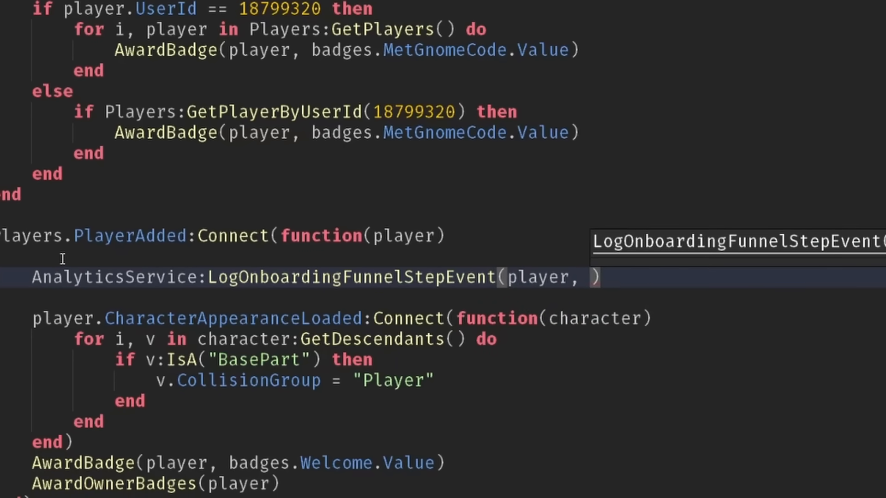
text(1)
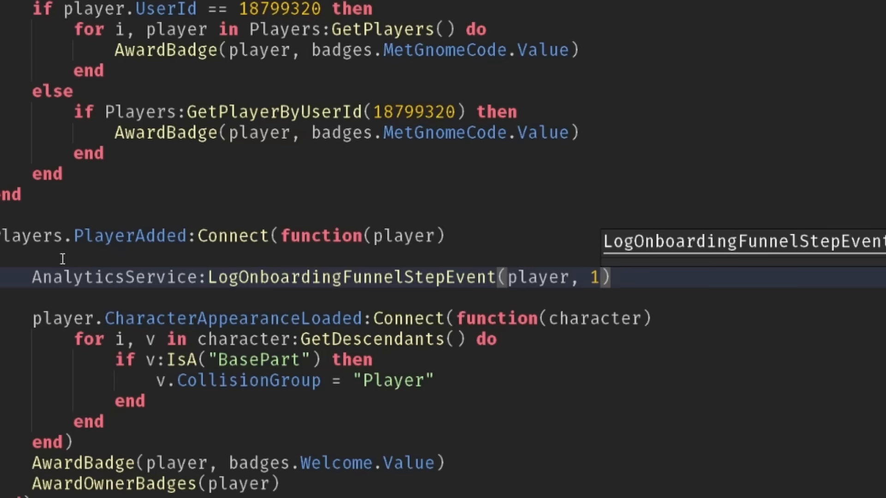
text(,)
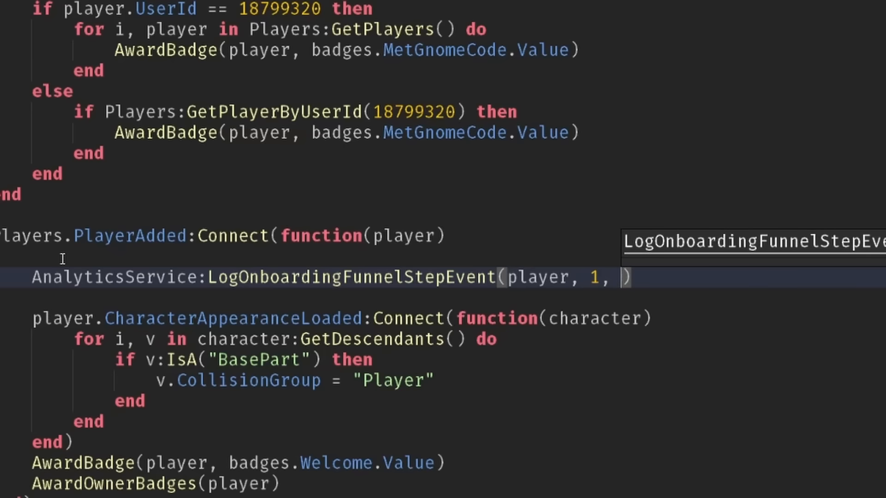
text(")
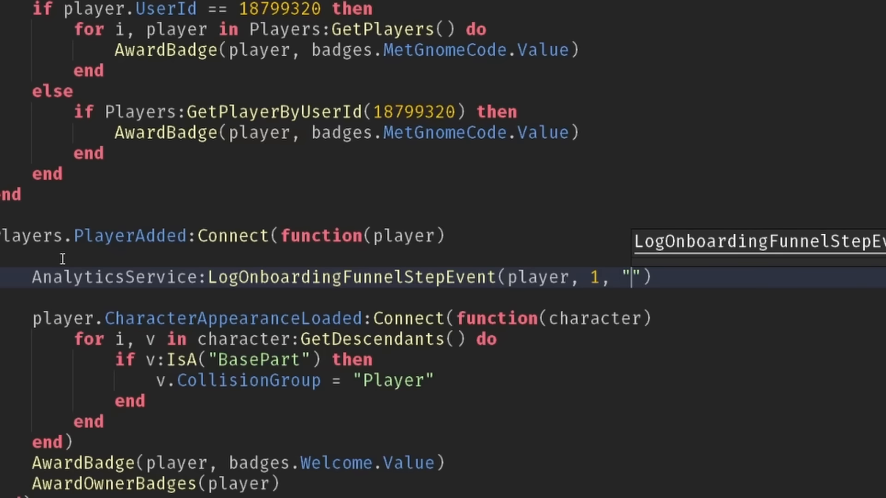
text(Joi)
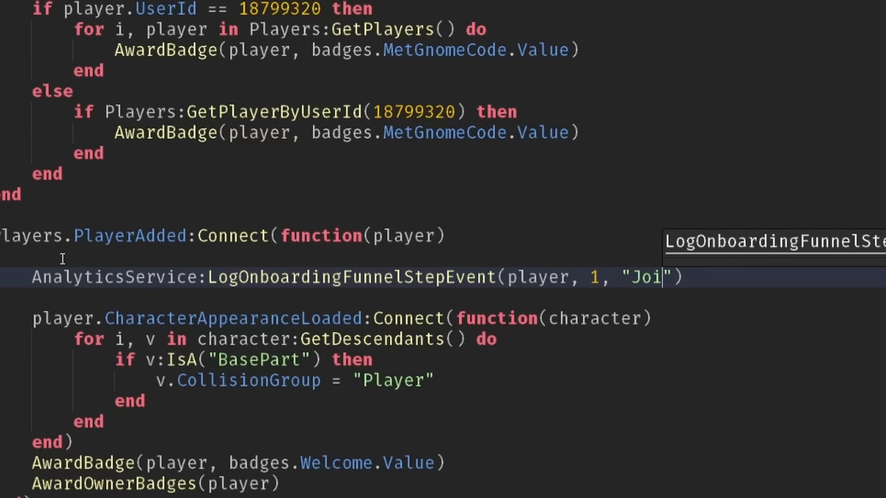
text(ned game)
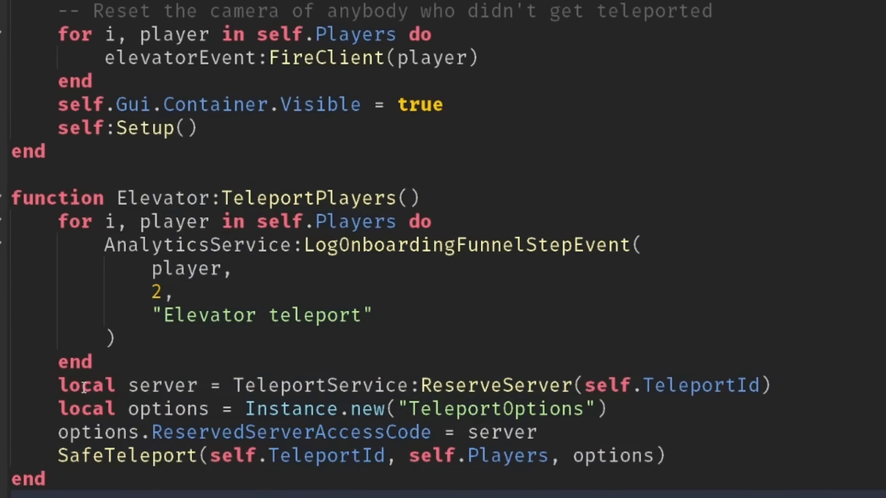
Check the Elevator teleport call and the door's number + 3 'Entered door' step, then return to the place view.
click(164, 293)
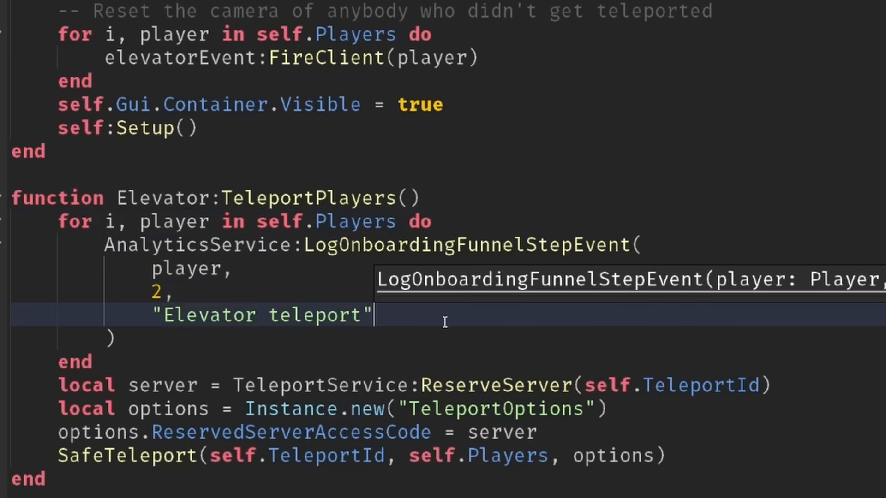
double_click(266, 315)
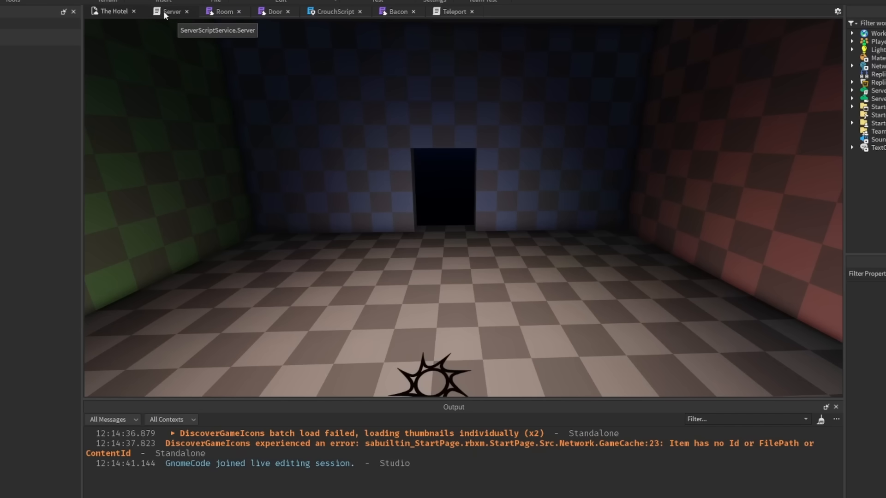
click(171, 11)
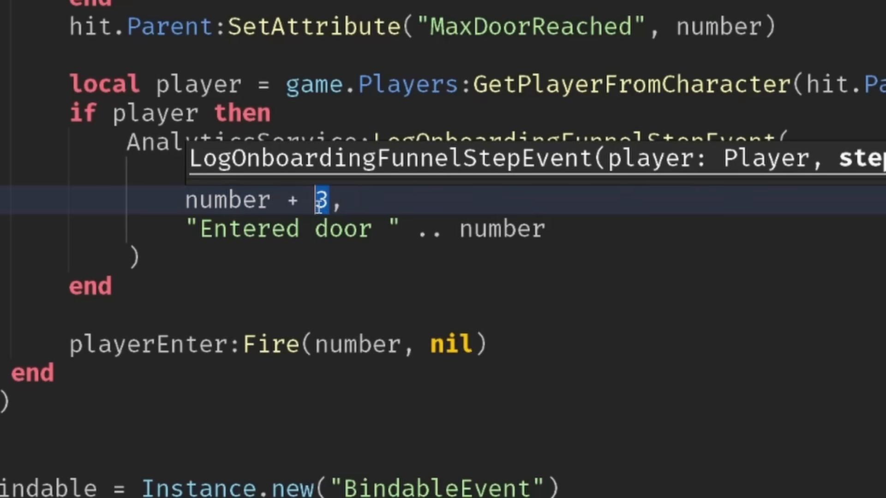
double_click(229, 200)
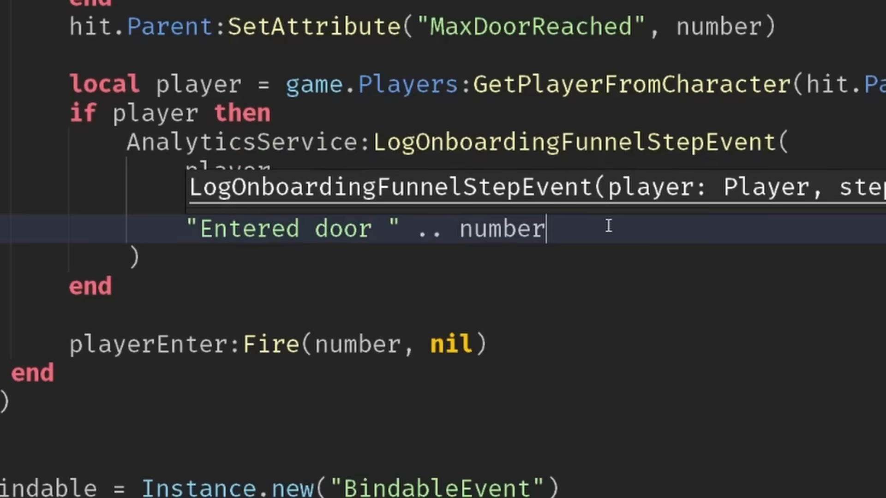
double_click(294, 229)
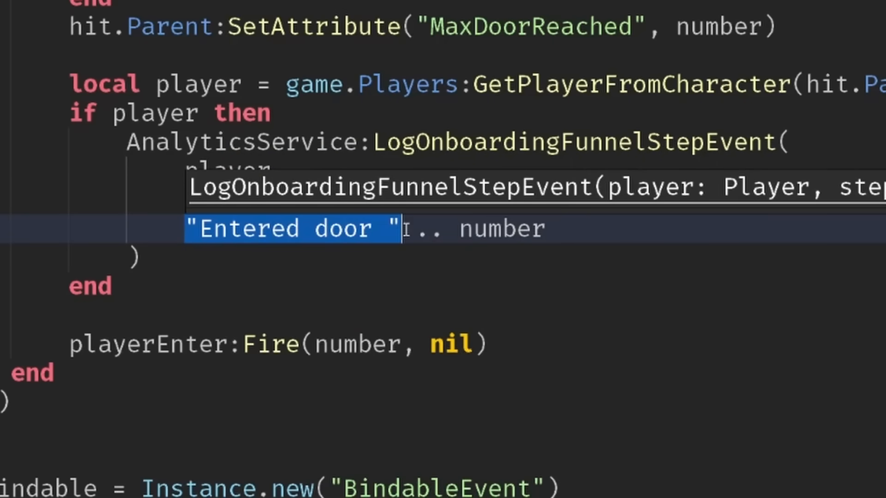
click(666, 224)
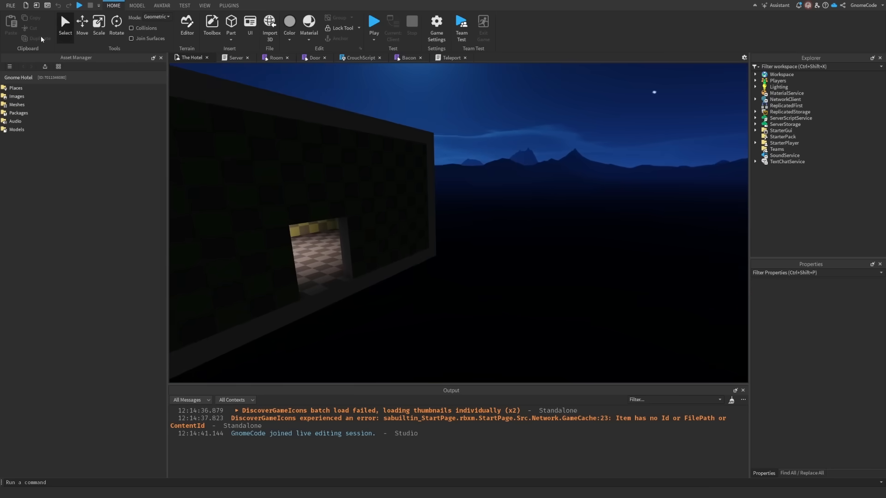
View the 100 logged funnel progression events, then close the event log.
click(9, 5)
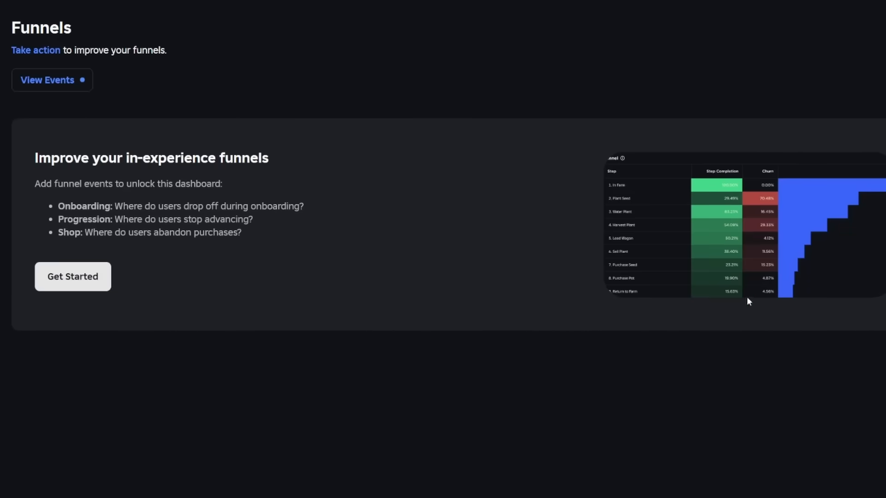
mouse_move(659, 349)
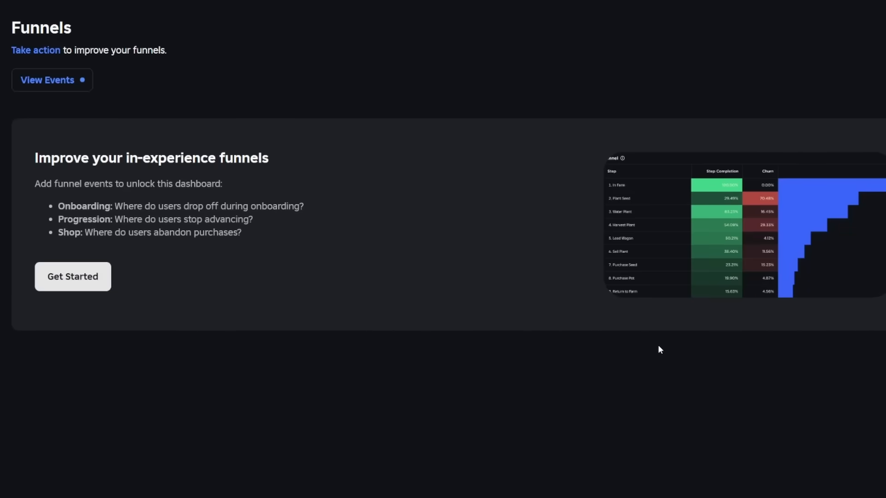
mouse_move(663, 347)
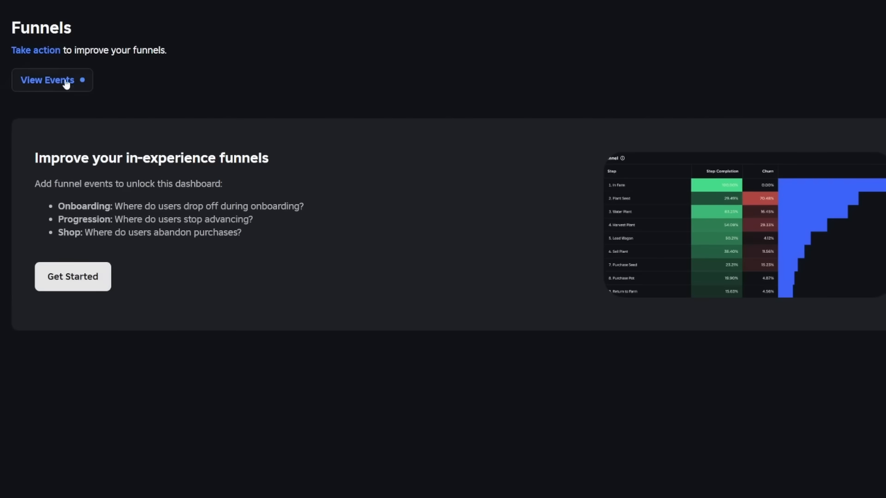
click(47, 79)
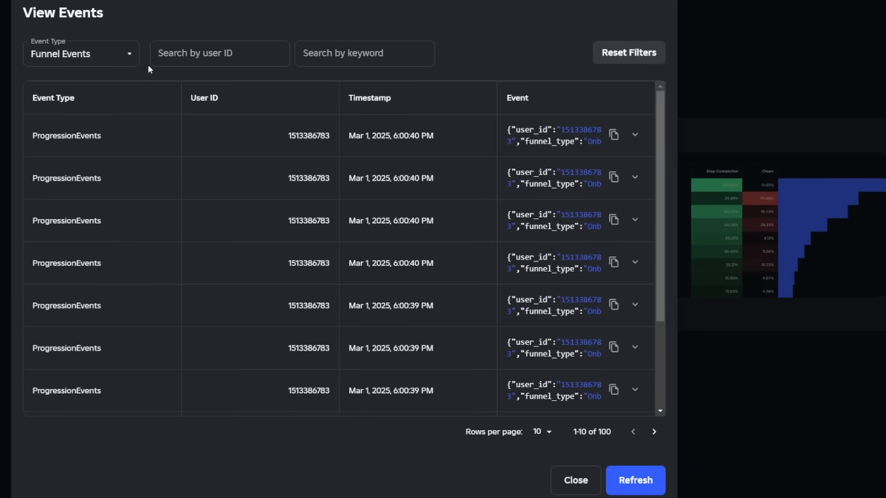
mouse_move(605, 135)
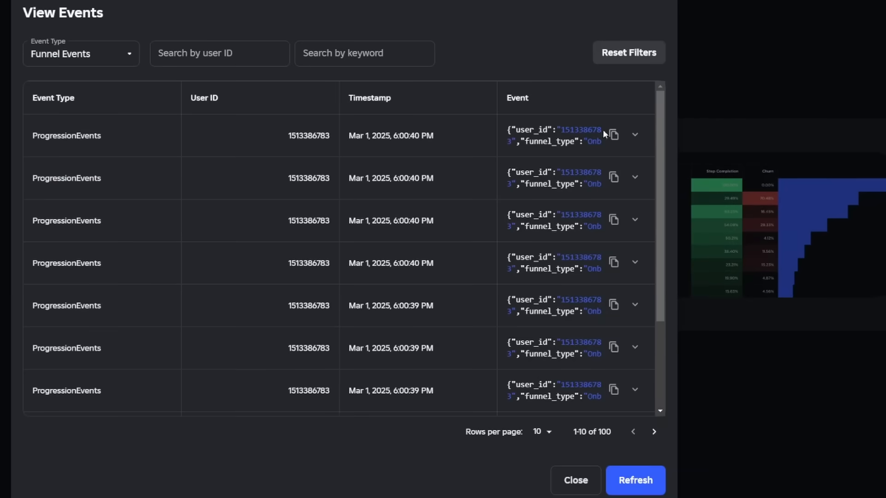
click(634, 134)
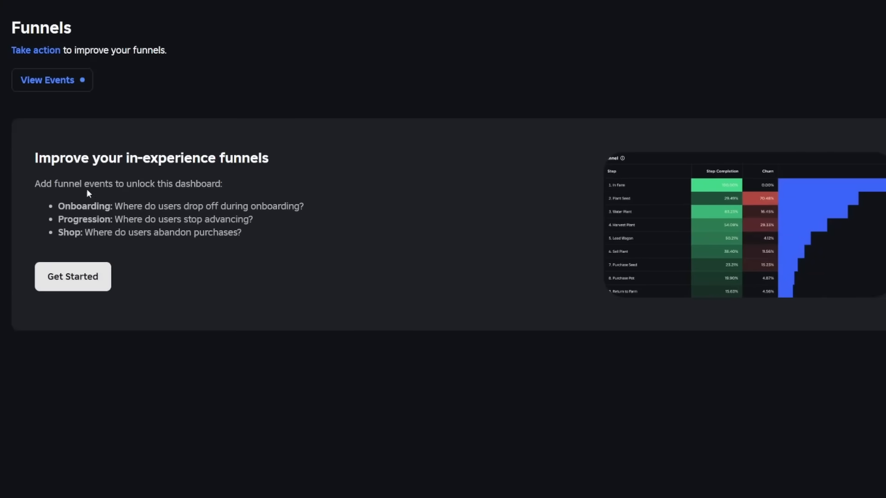
mouse_move(793, 313)
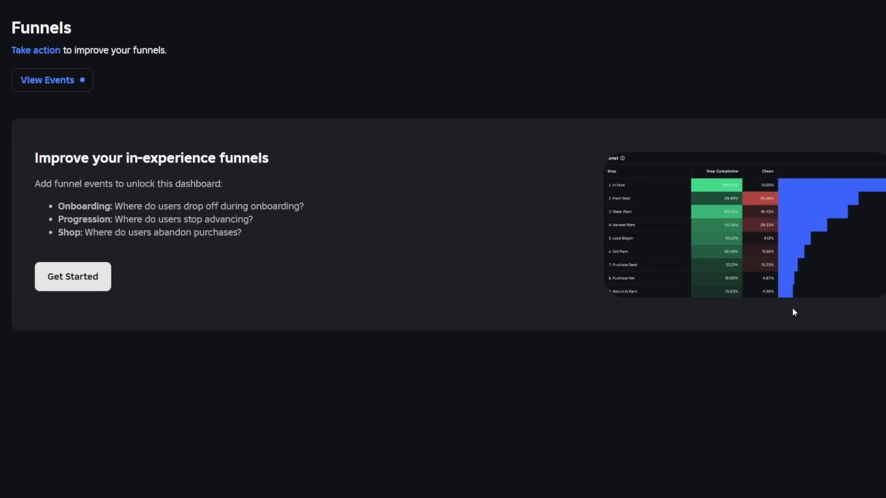
mouse_move(763, 238)
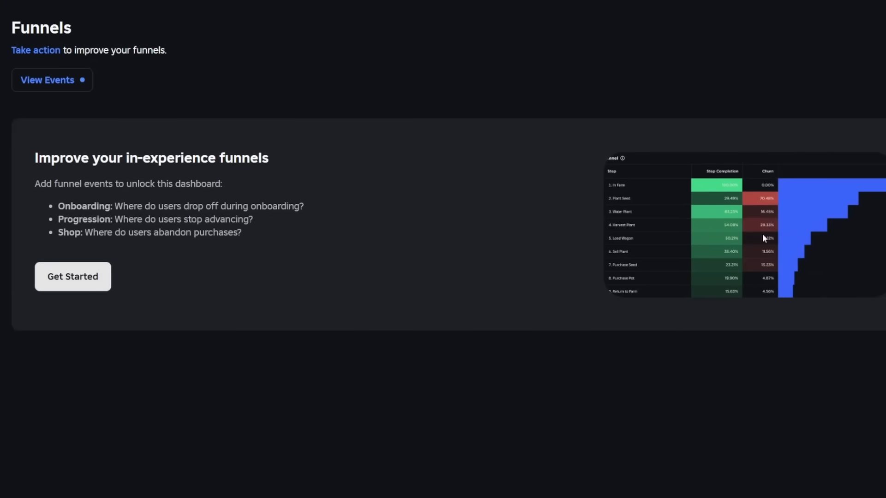
Refresh the Funnels page and locate the Onboarding funnel's 25.82% total conversion.
click(72, 276)
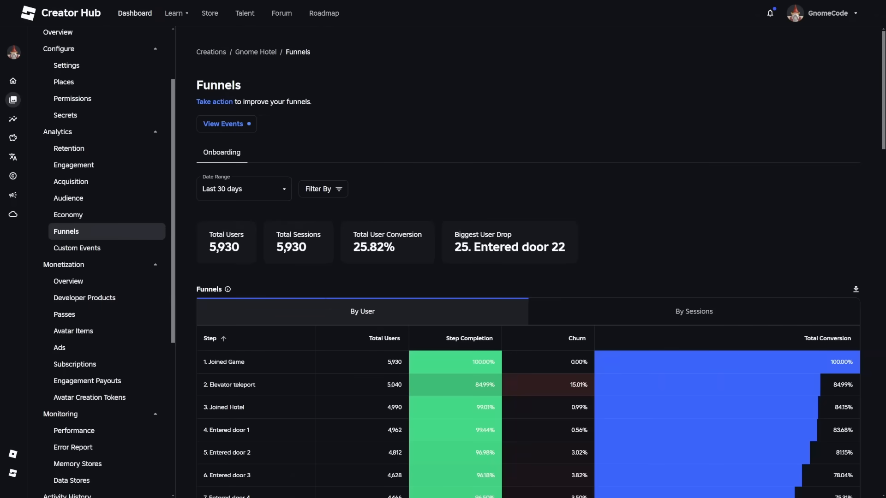
mouse_move(846, 248)
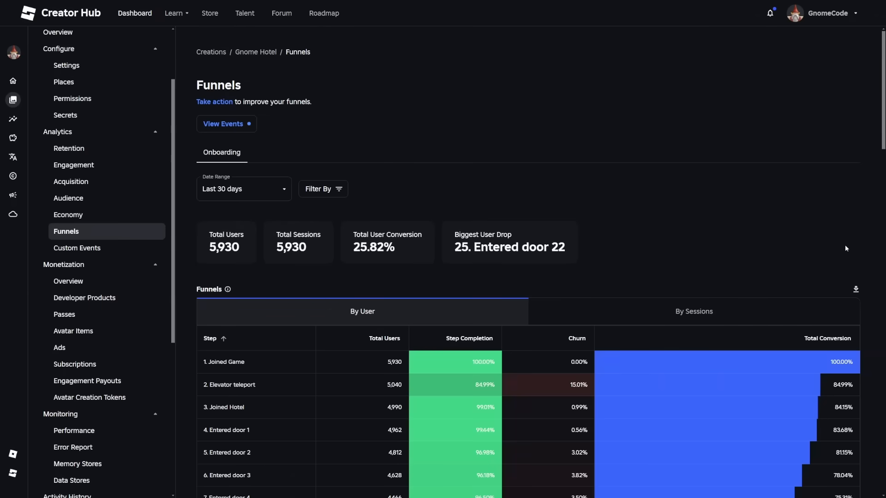
scroll(down, 3)
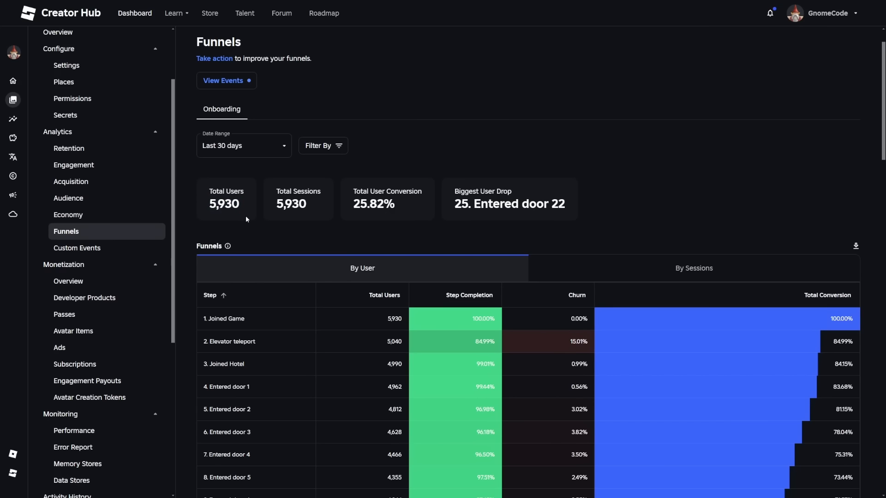
double_click(373, 204)
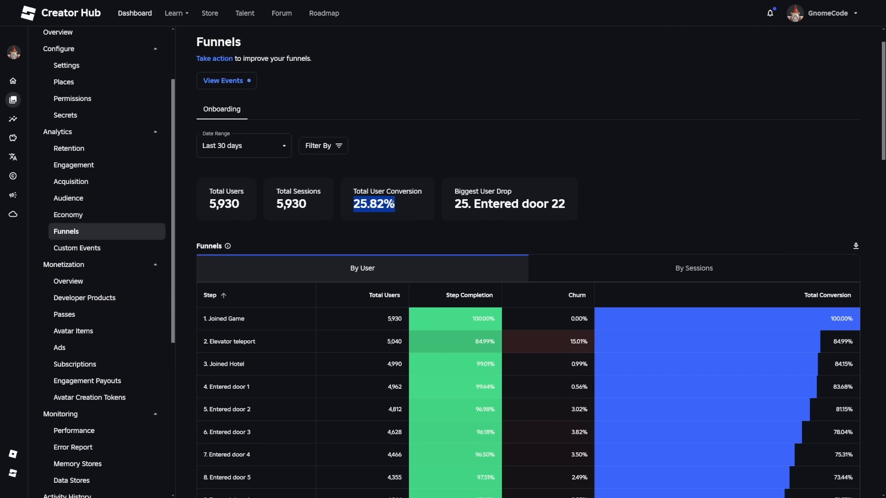
mouse_move(241, 211)
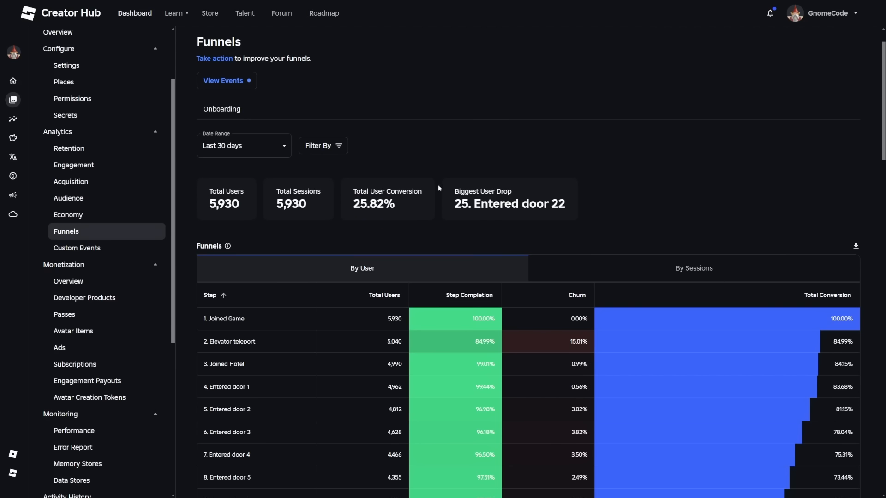
Scroll the Onboarding funnel table from Joined Game to Escaped hotel, noting Elevator teleport at 84.99%.
scroll(down, 3)
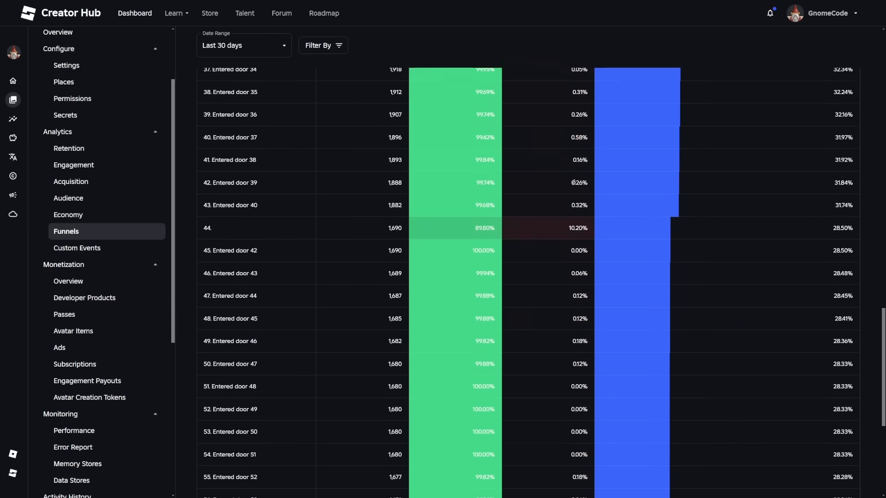
scroll(up, 3)
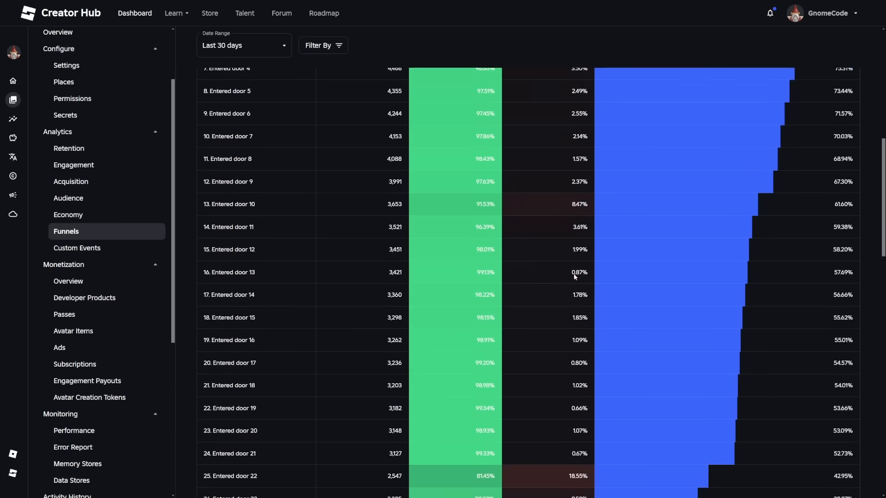
scroll(up, 3)
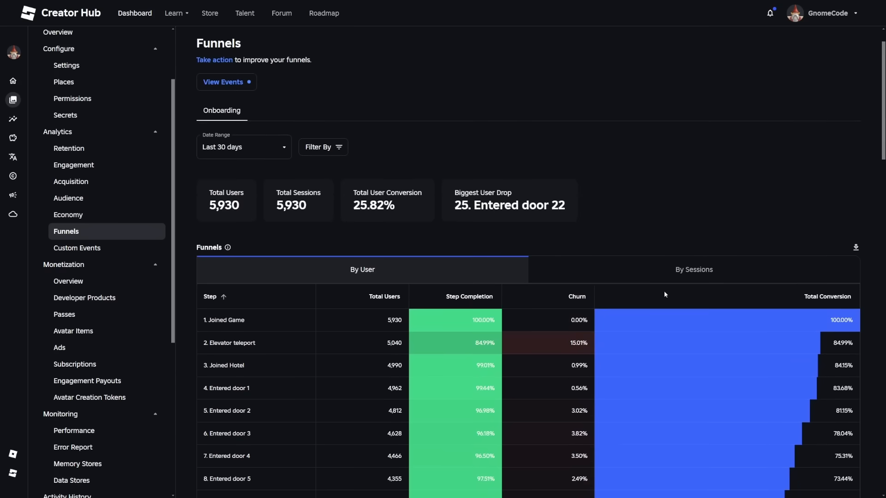
scroll(down, 3)
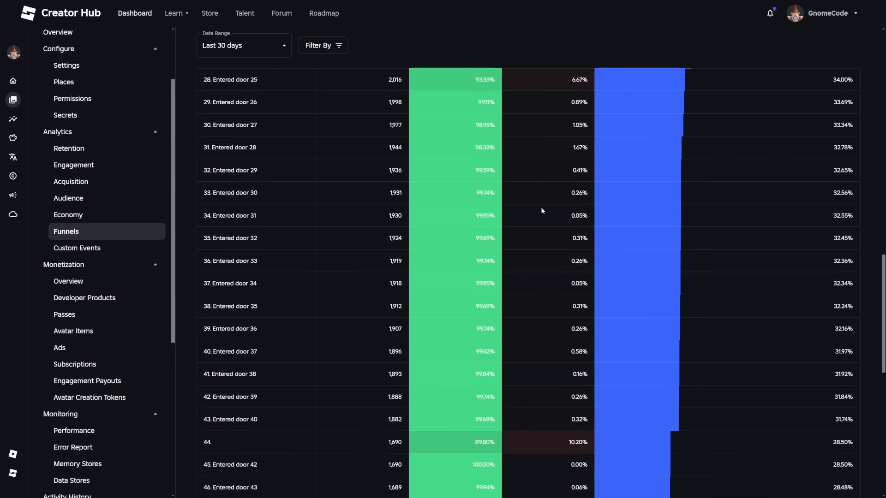
scroll(down, 3)
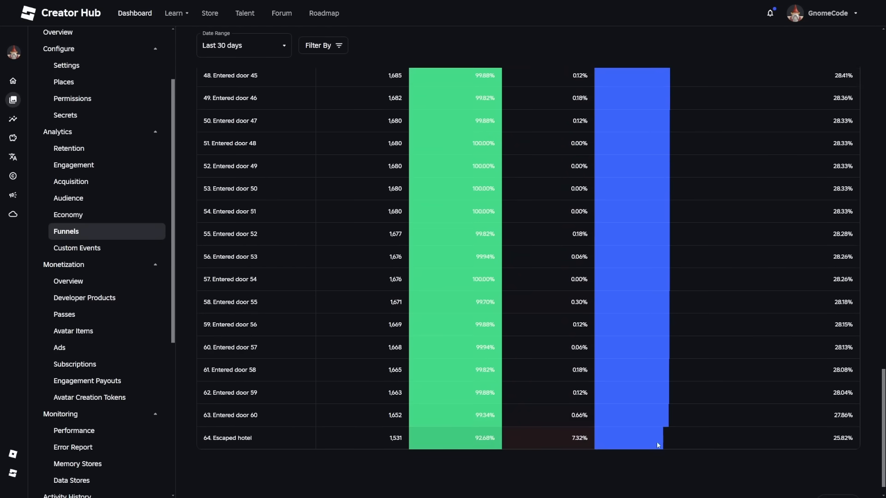
scroll(down, 3)
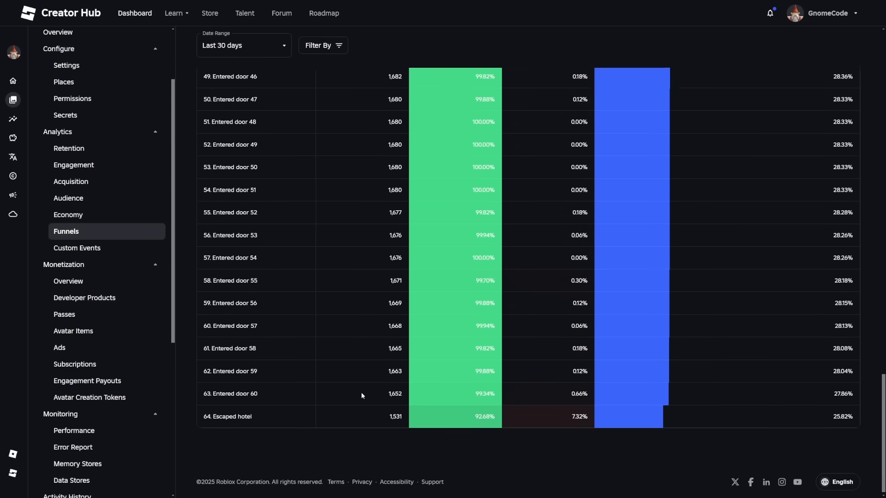
double_click(395, 416)
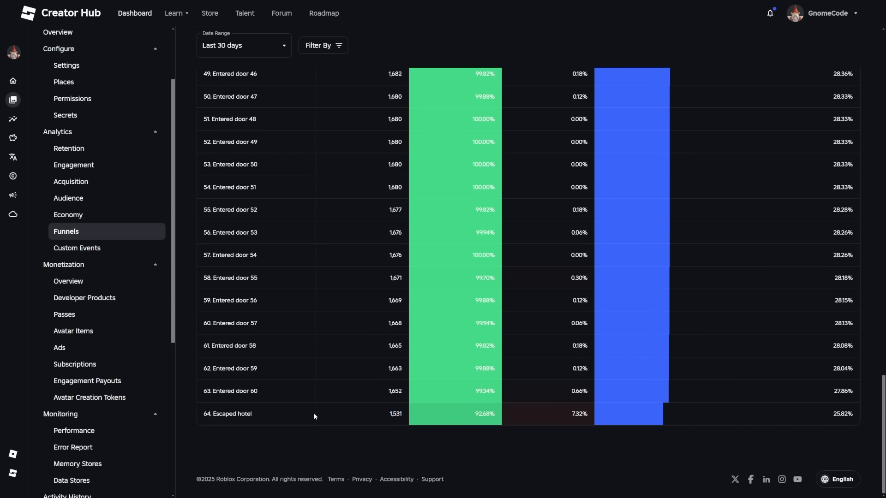
mouse_move(315, 420)
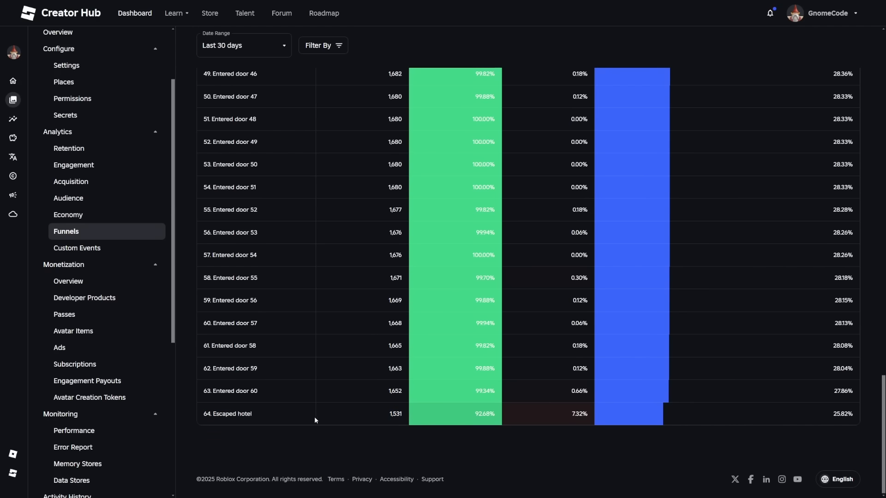
scroll(up, 3)
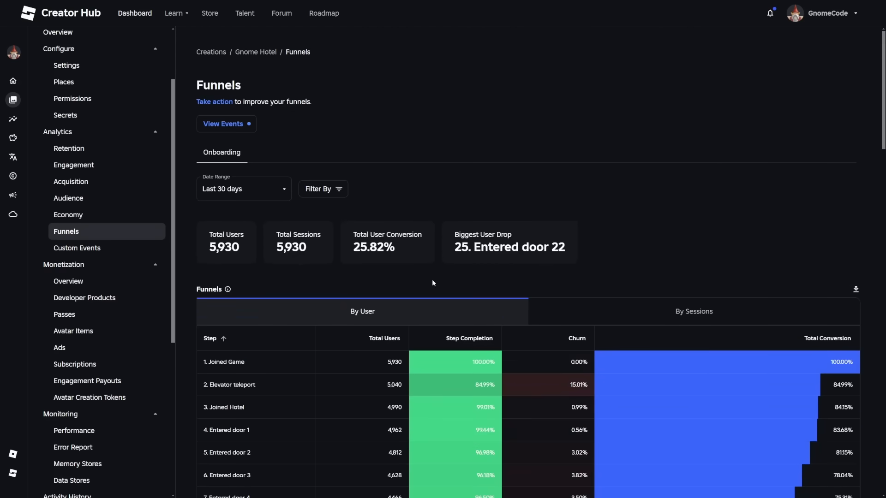
scroll(down, 3)
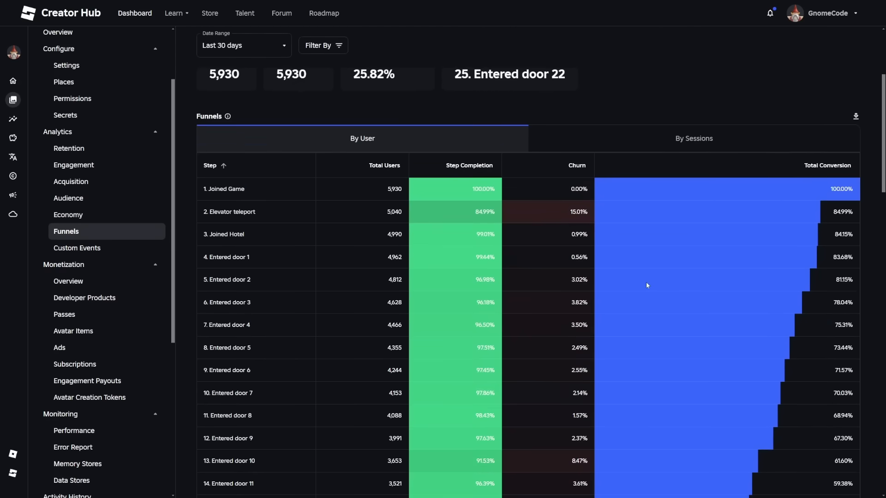
scroll(up, 3)
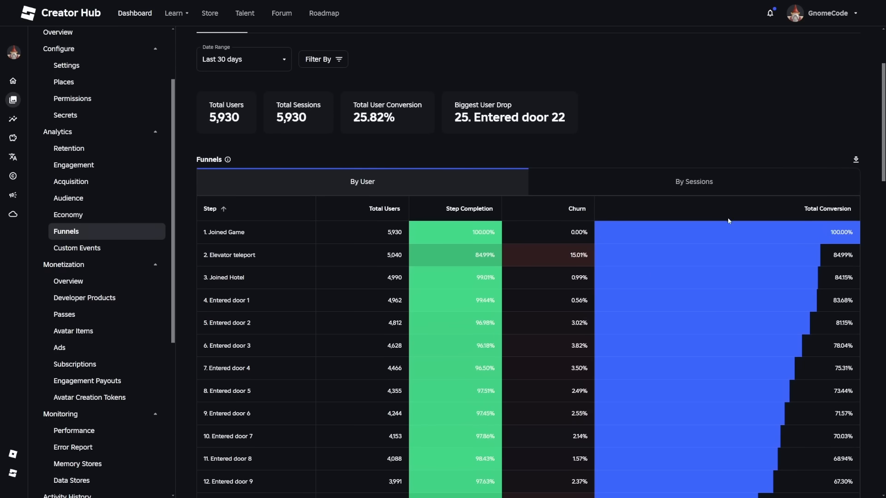
double_click(226, 232)
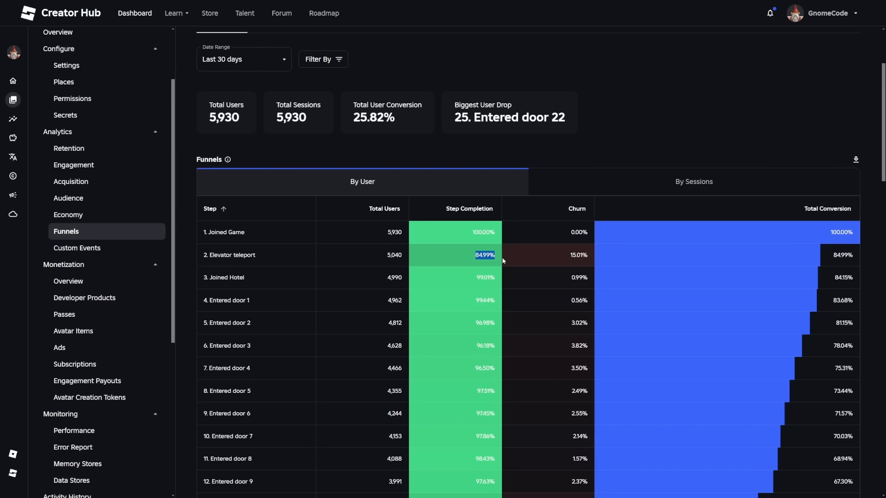
mouse_move(481, 264)
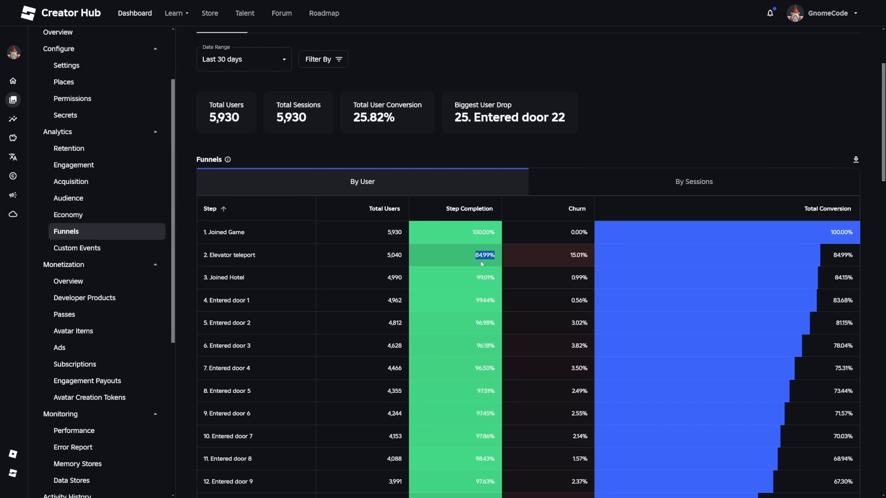
mouse_move(501, 262)
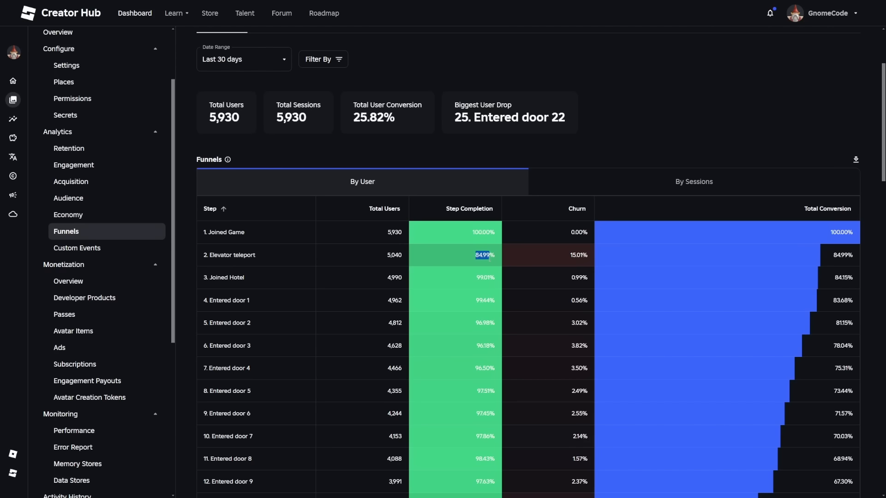
mouse_move(519, 267)
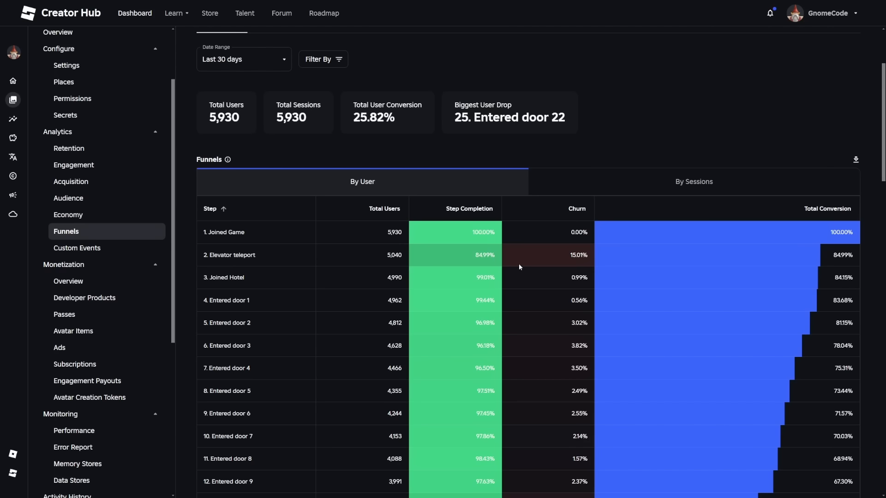
mouse_move(472, 120)
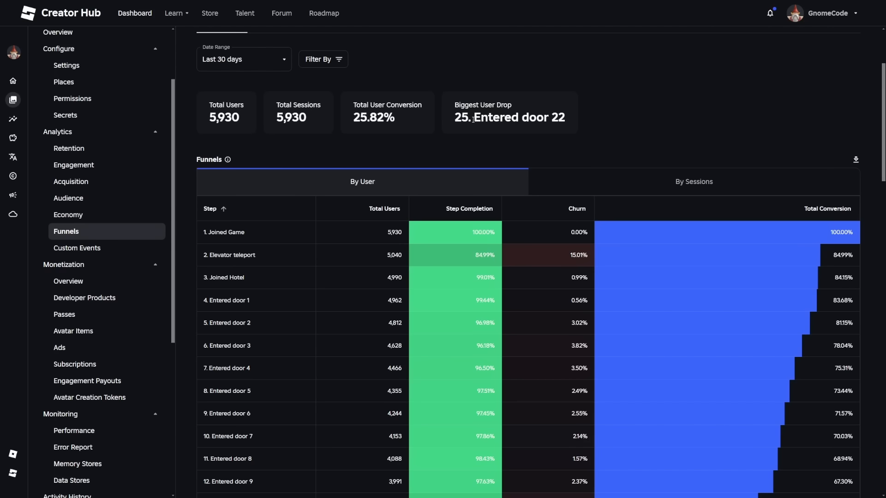
scroll(down, 3)
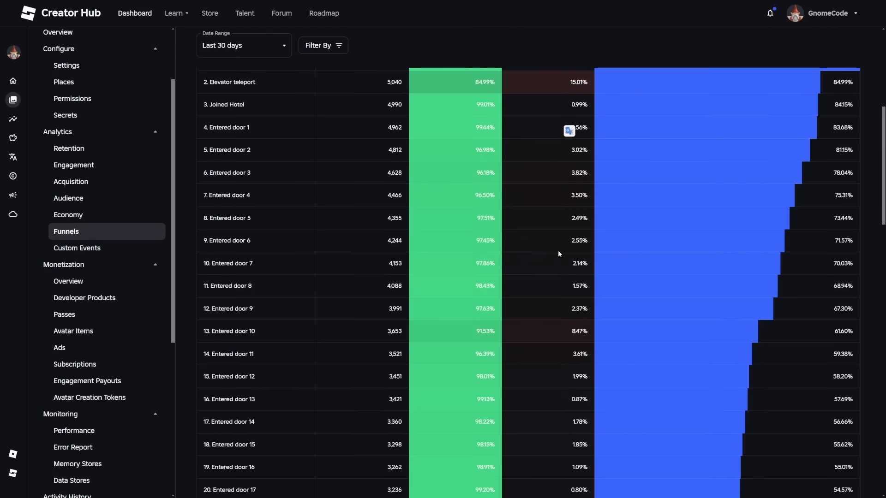
scroll(down, 3)
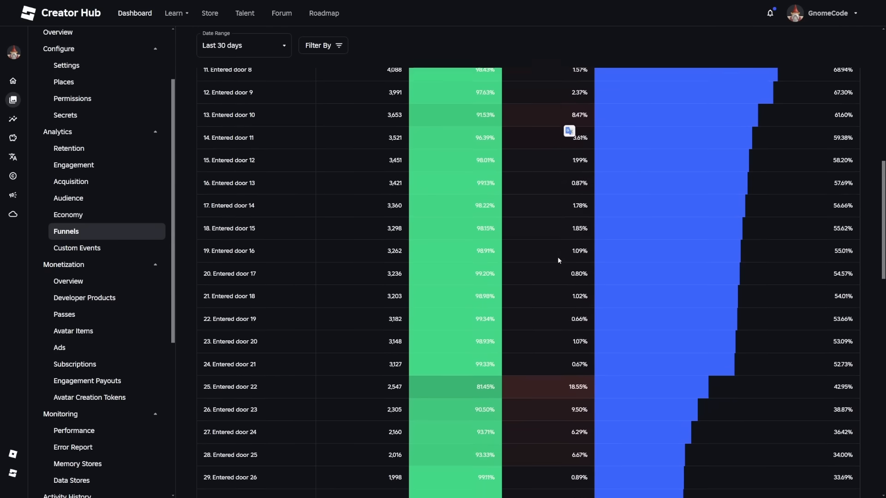
scroll(down, 3)
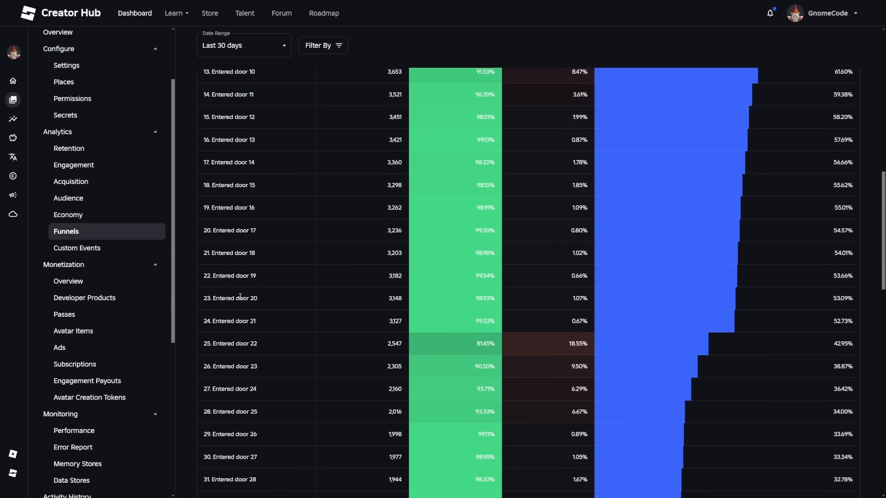
mouse_move(738, 299)
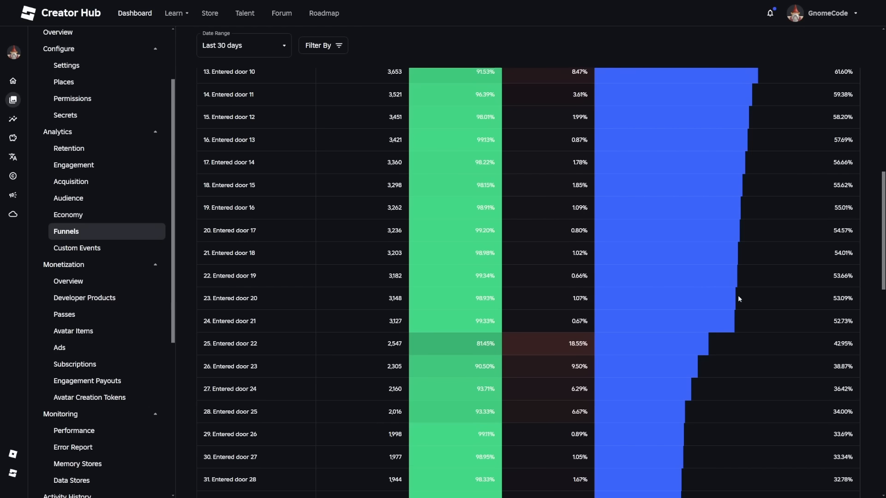
scroll(up, 3)
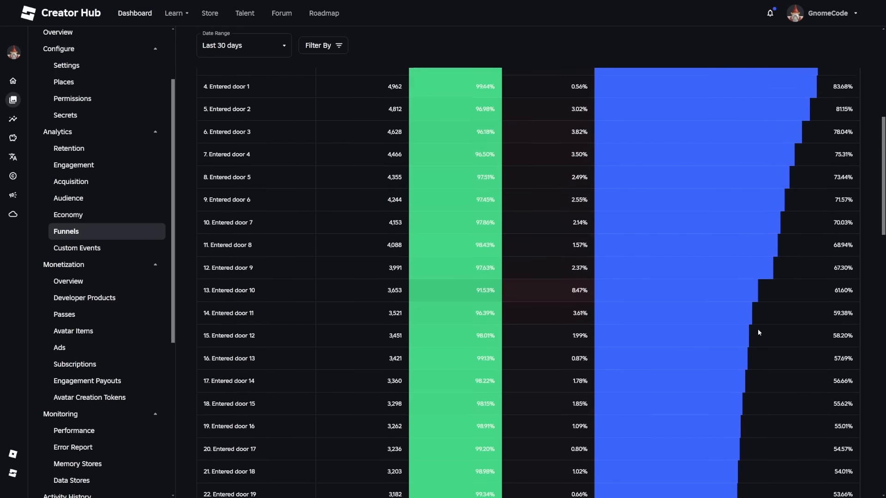
scroll(up, 3)
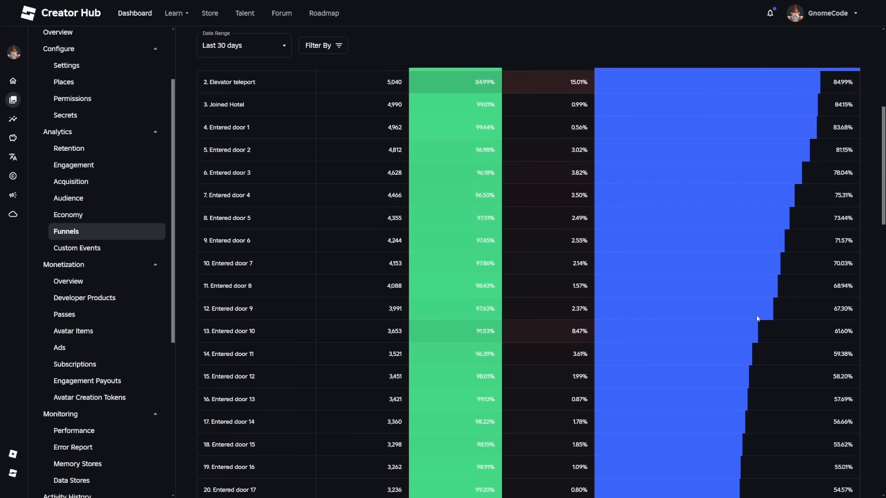
mouse_move(707, 338)
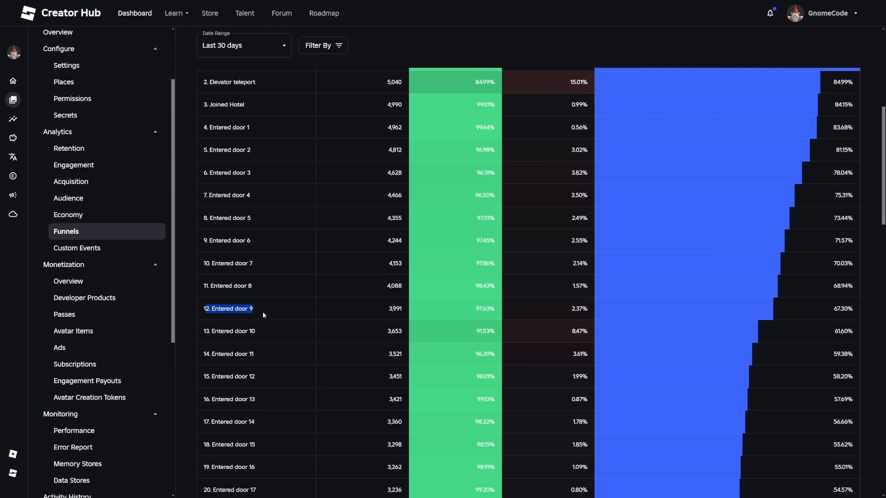
mouse_move(709, 322)
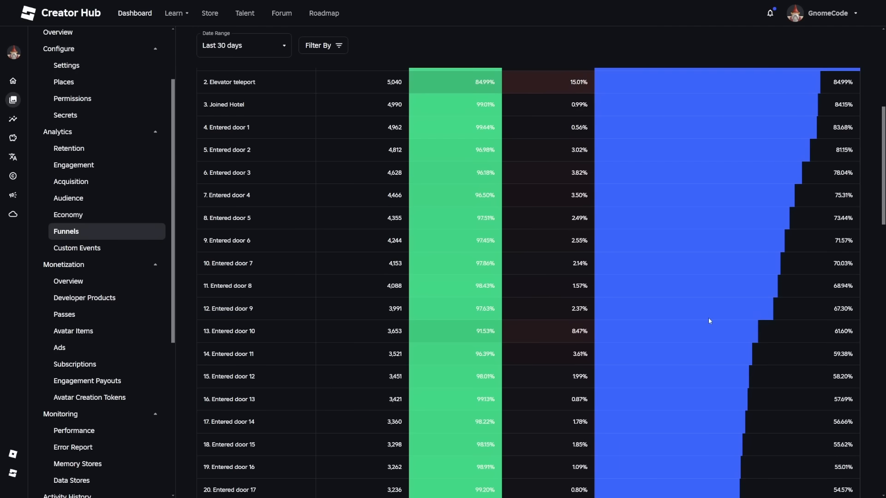
mouse_move(734, 364)
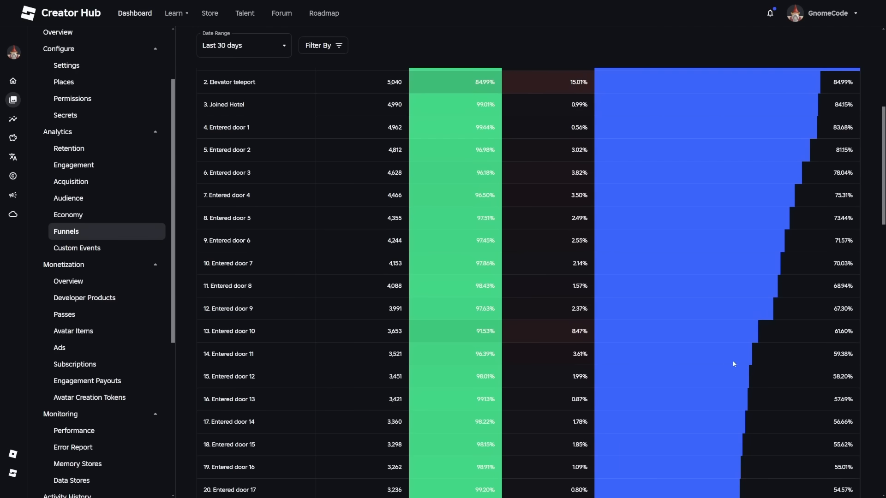
mouse_move(529, 313)
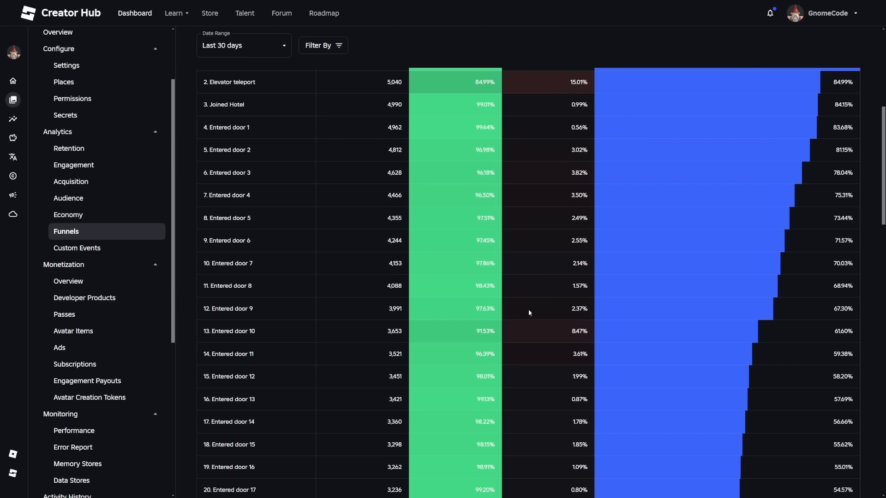
scroll(down, 3)
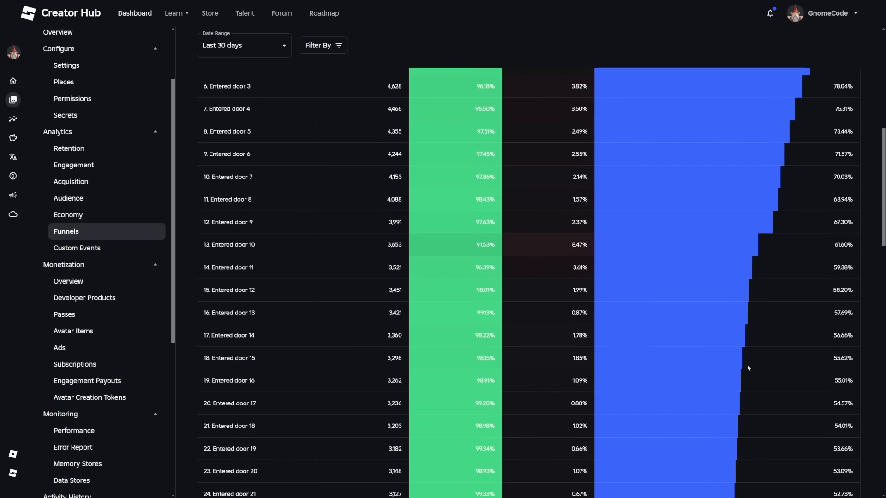
scroll(down, 3)
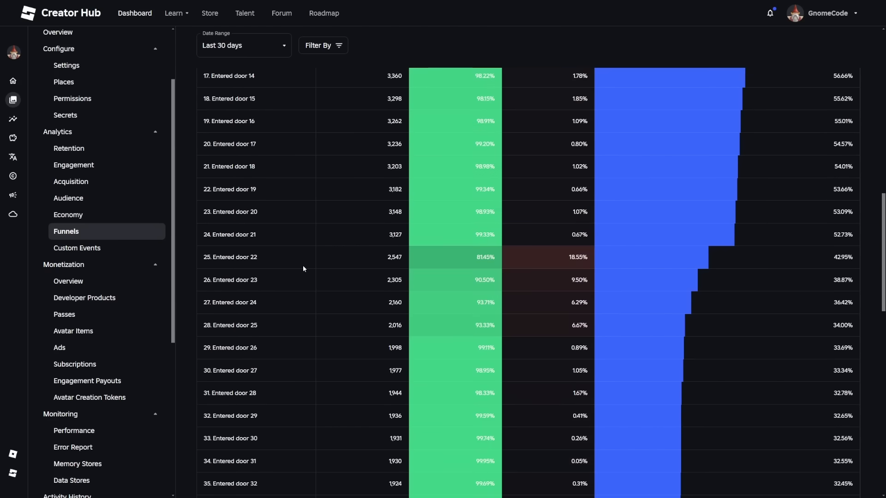
mouse_move(703, 281)
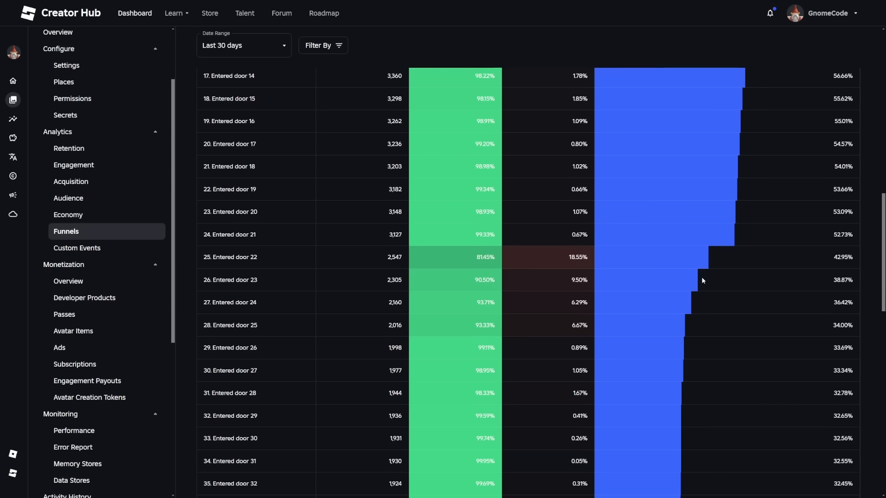
scroll(down, 3)
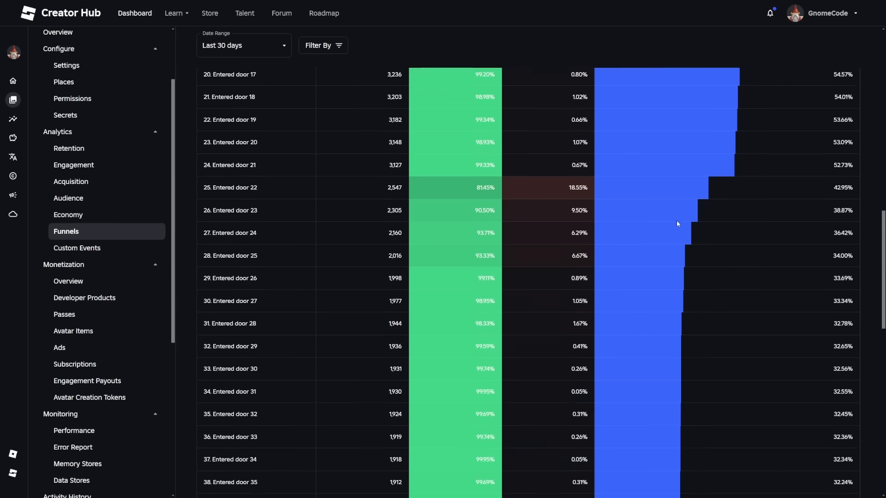
scroll(down, 3)
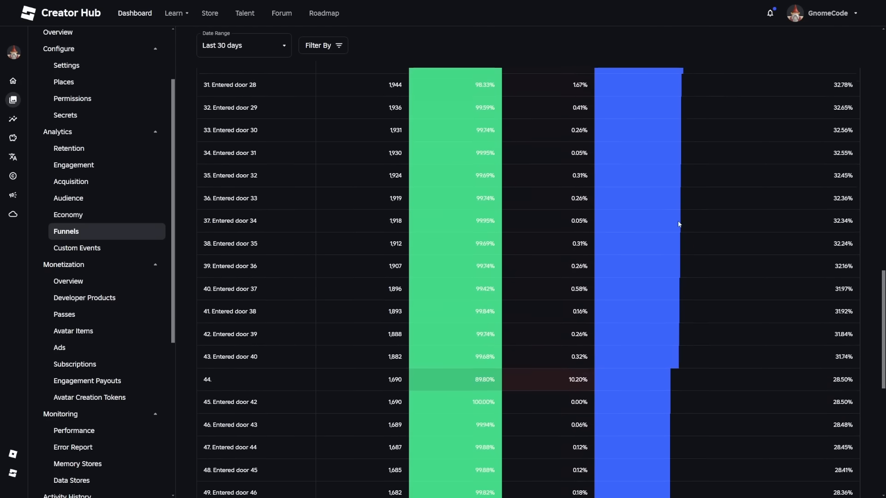
scroll(down, 3)
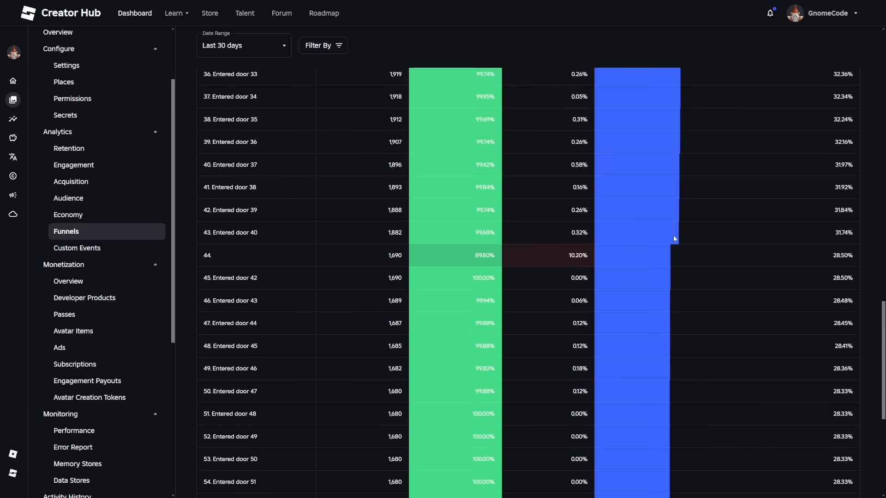
mouse_move(680, 255)
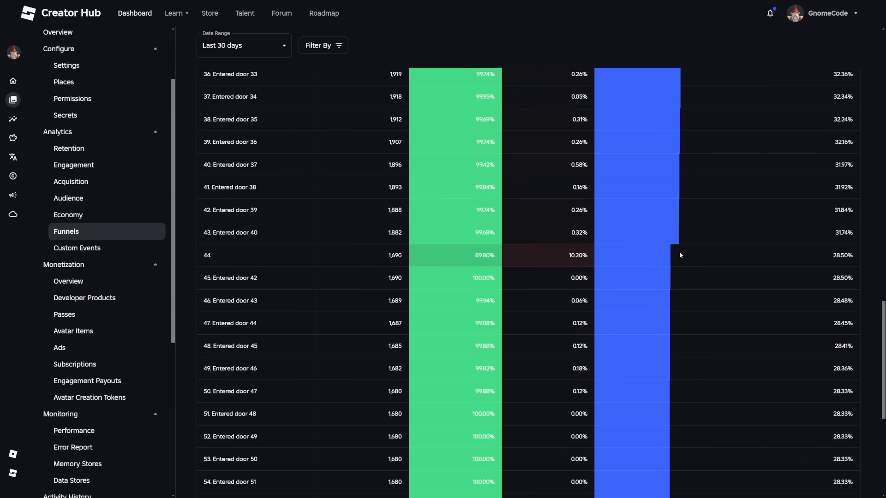
scroll(down, 3)
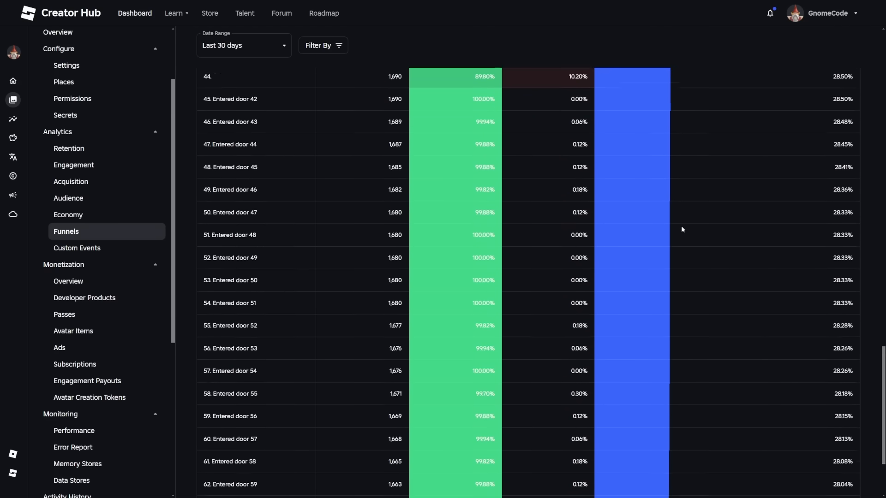
scroll(down, 3)
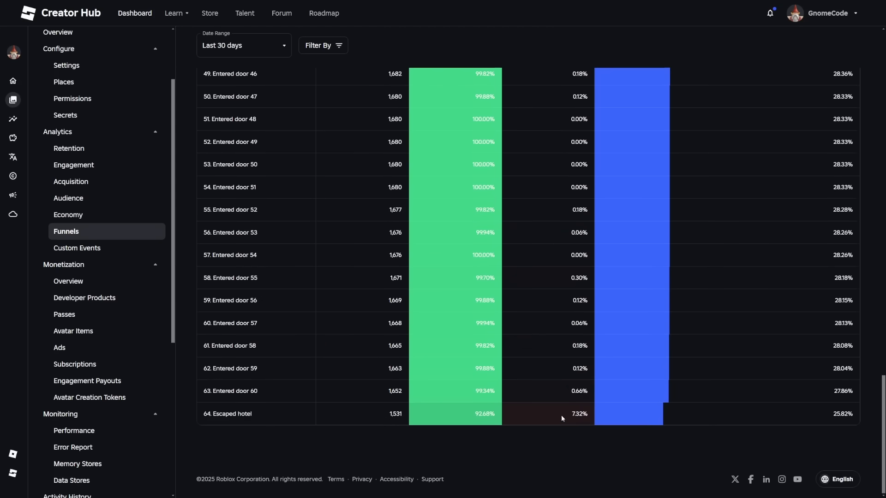
mouse_move(665, 412)
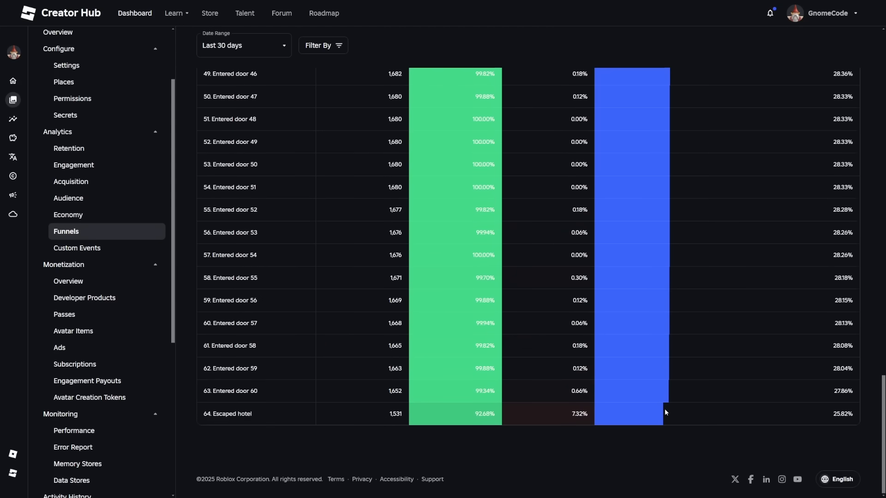
mouse_move(546, 469)
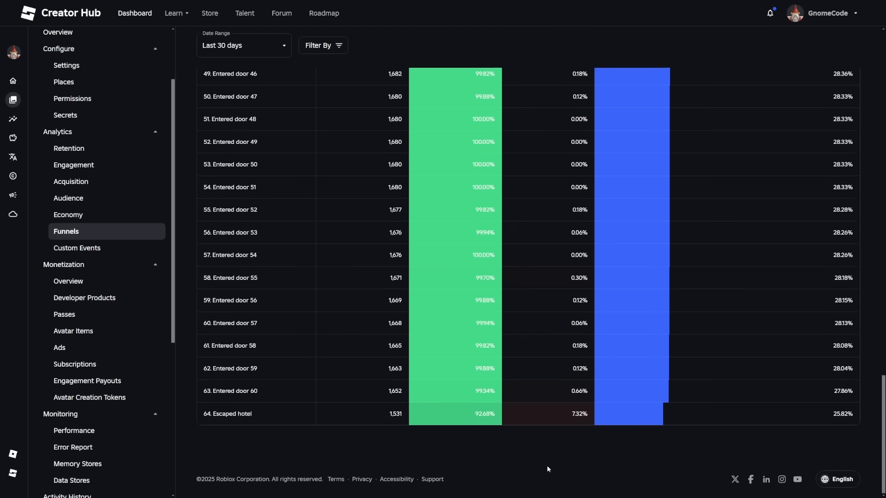
scroll(up, 3)
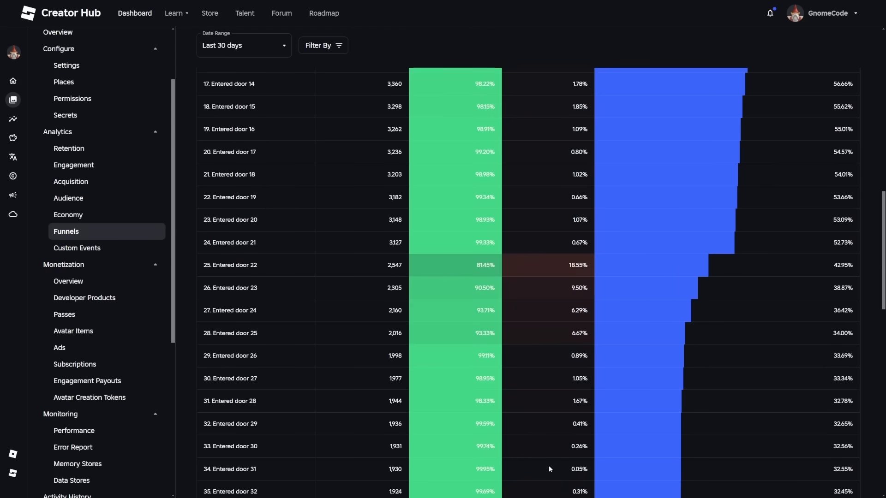
scroll(up, 3)
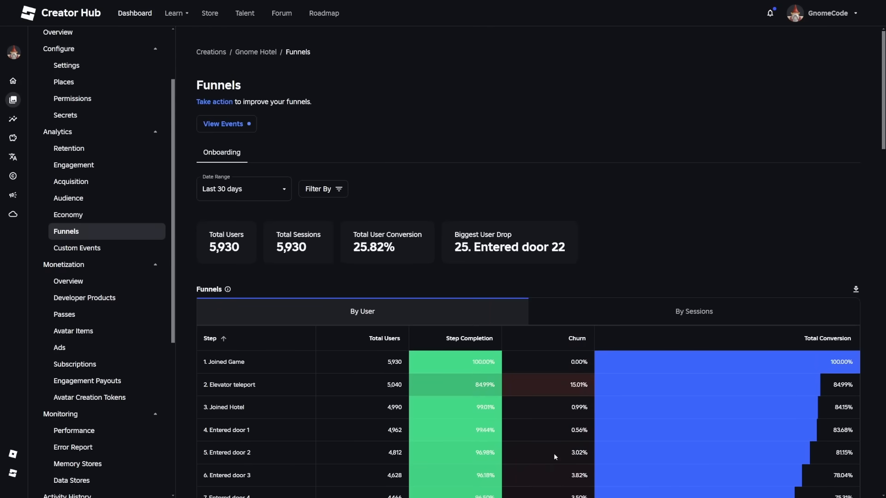
mouse_move(568, 429)
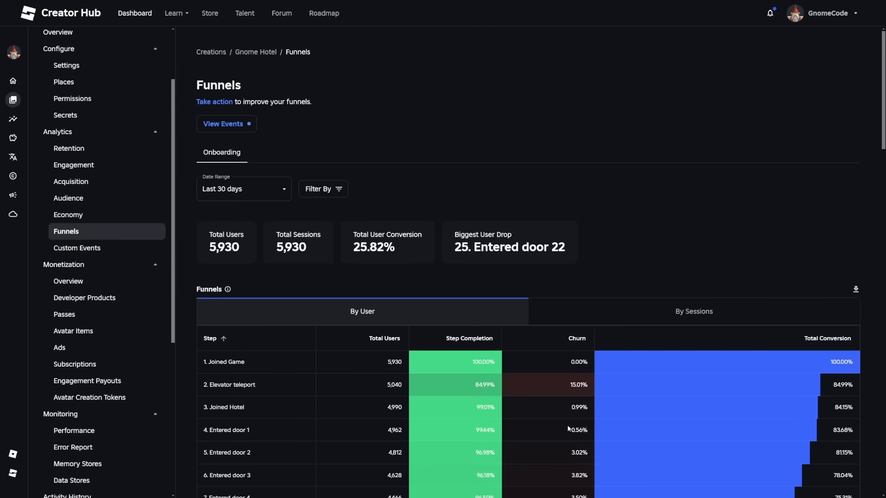
scroll(down, 3)
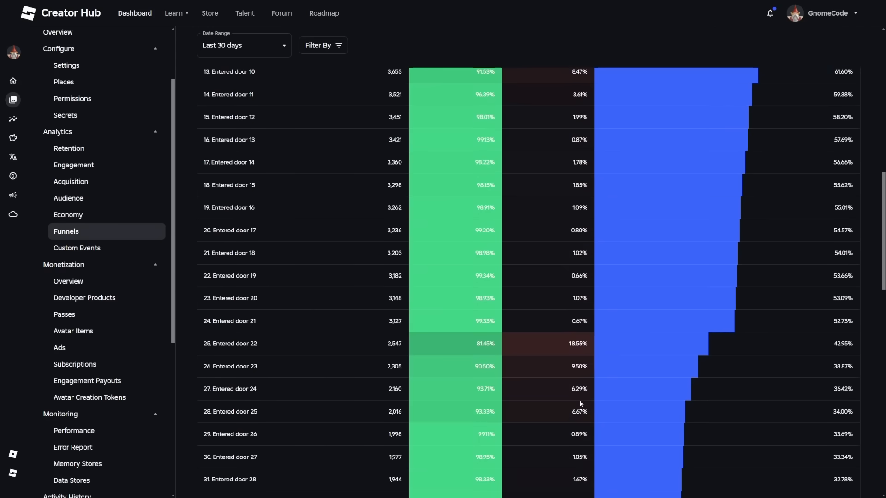
scroll(down, 3)
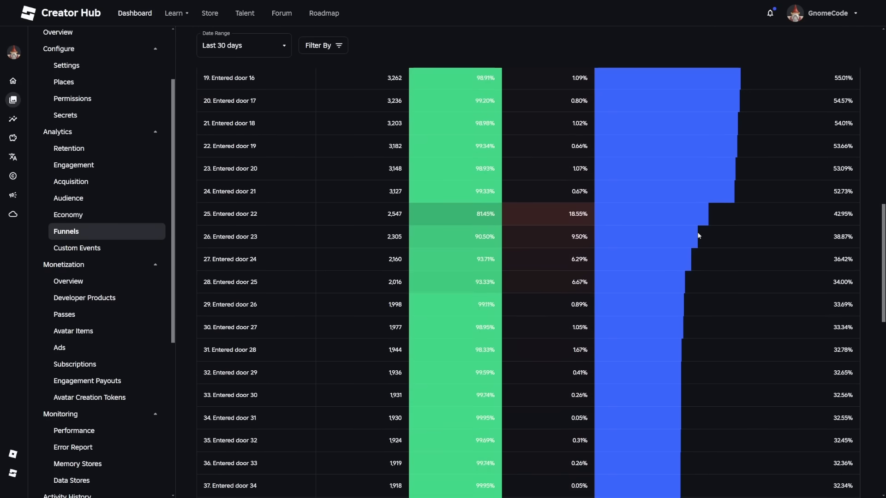
mouse_move(703, 230)
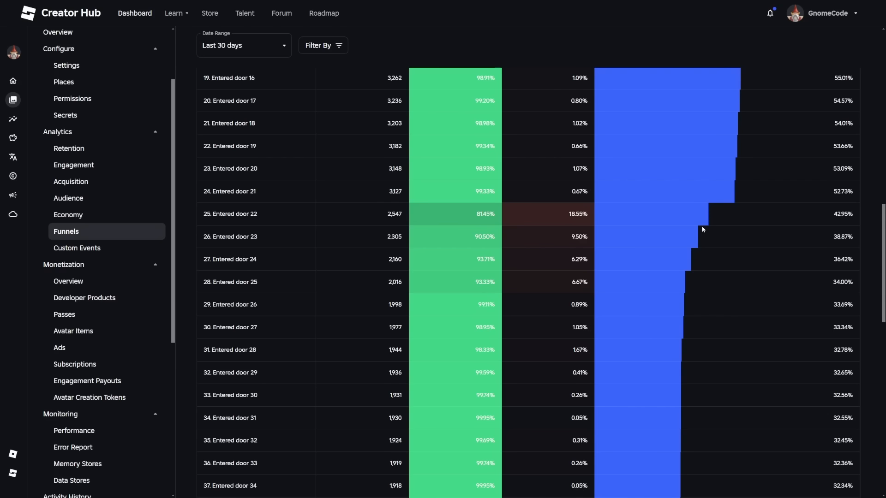
scroll(up, 3)
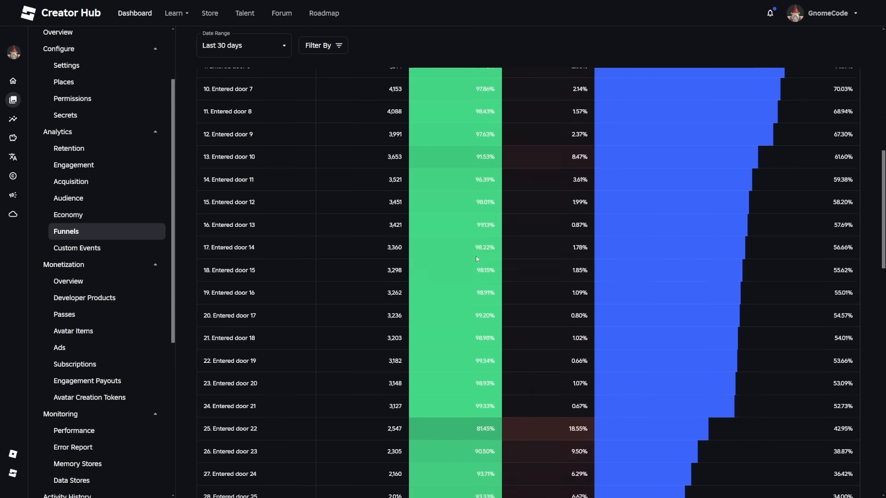
scroll(up, 3)
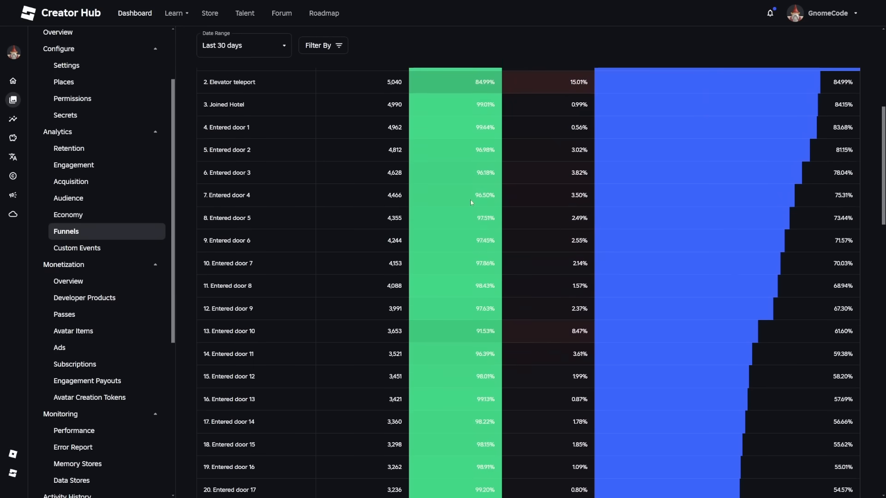
scroll(down, 3)
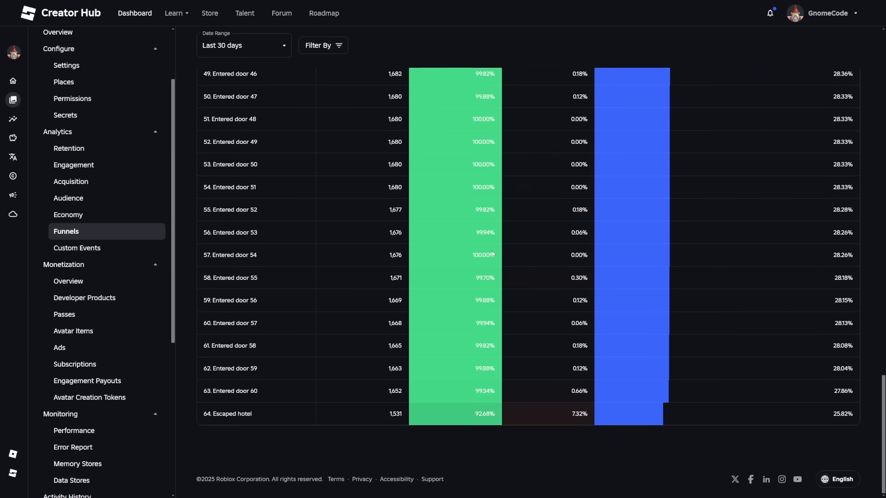
mouse_move(468, 281)
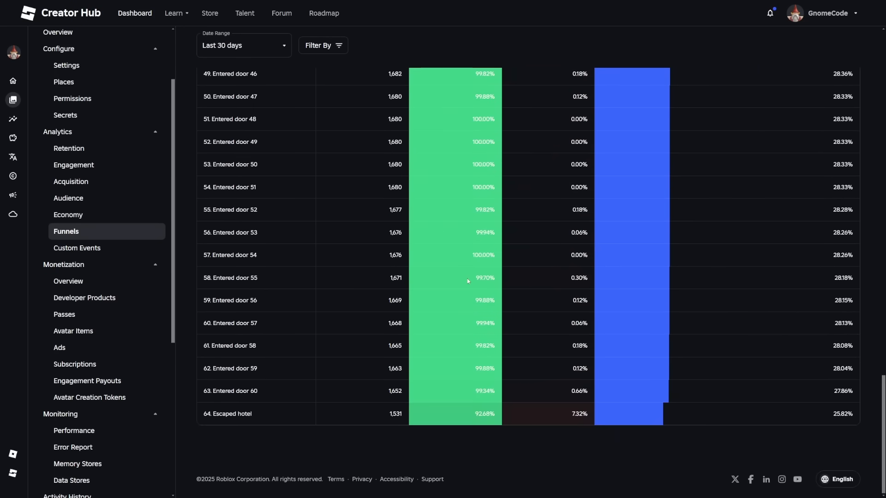
scroll(up, 3)
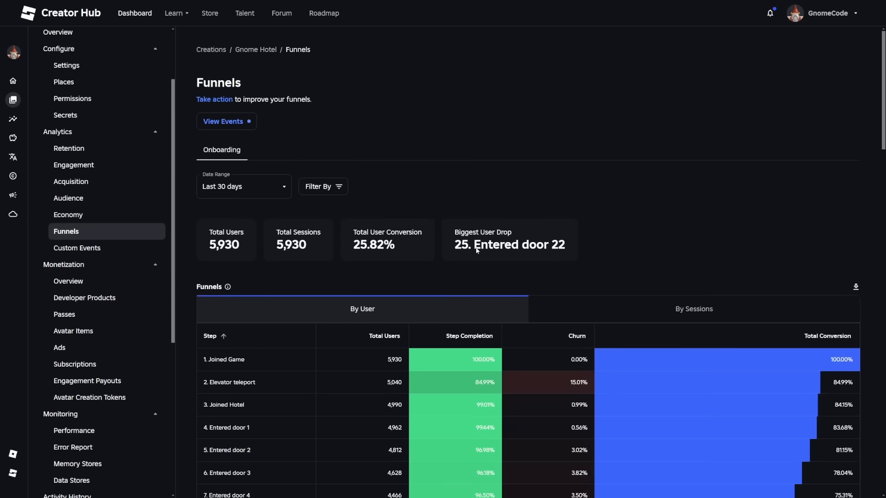
scroll(down, 3)
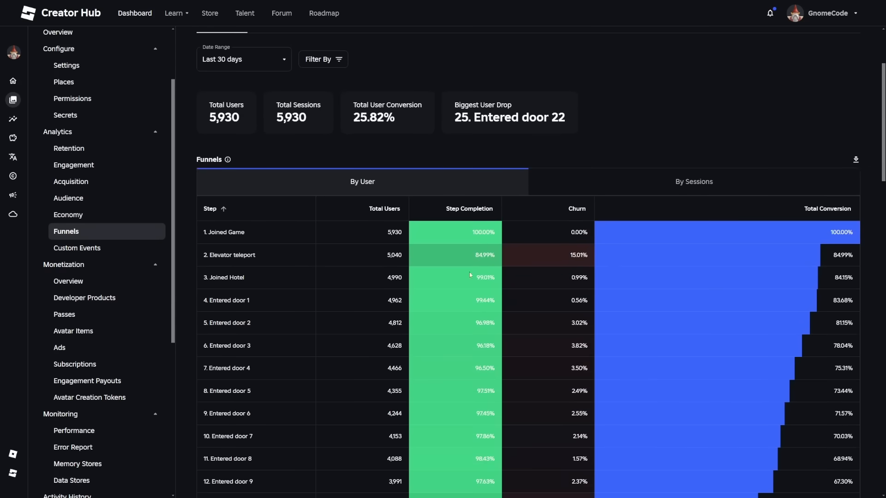
mouse_move(577, 289)
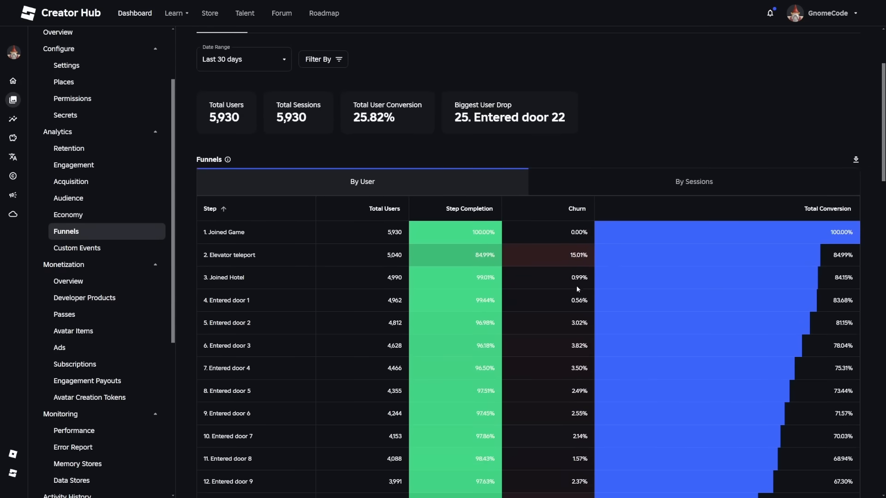
double_click(374, 117)
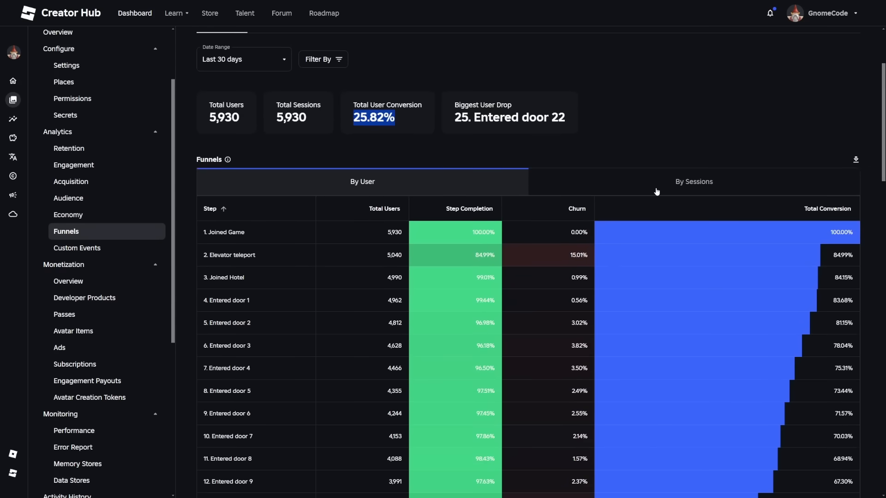